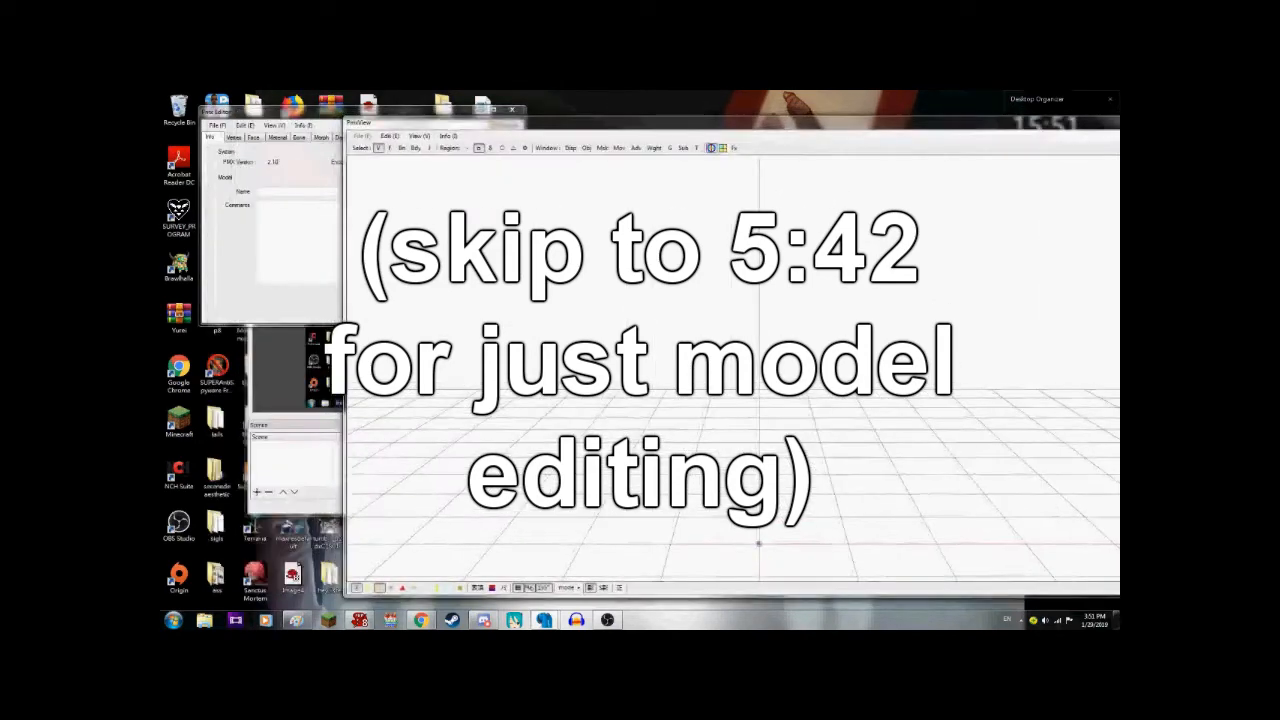
- Open the Petra model .pmx from MMD > UserFile > Model > Petra
click(217, 125)
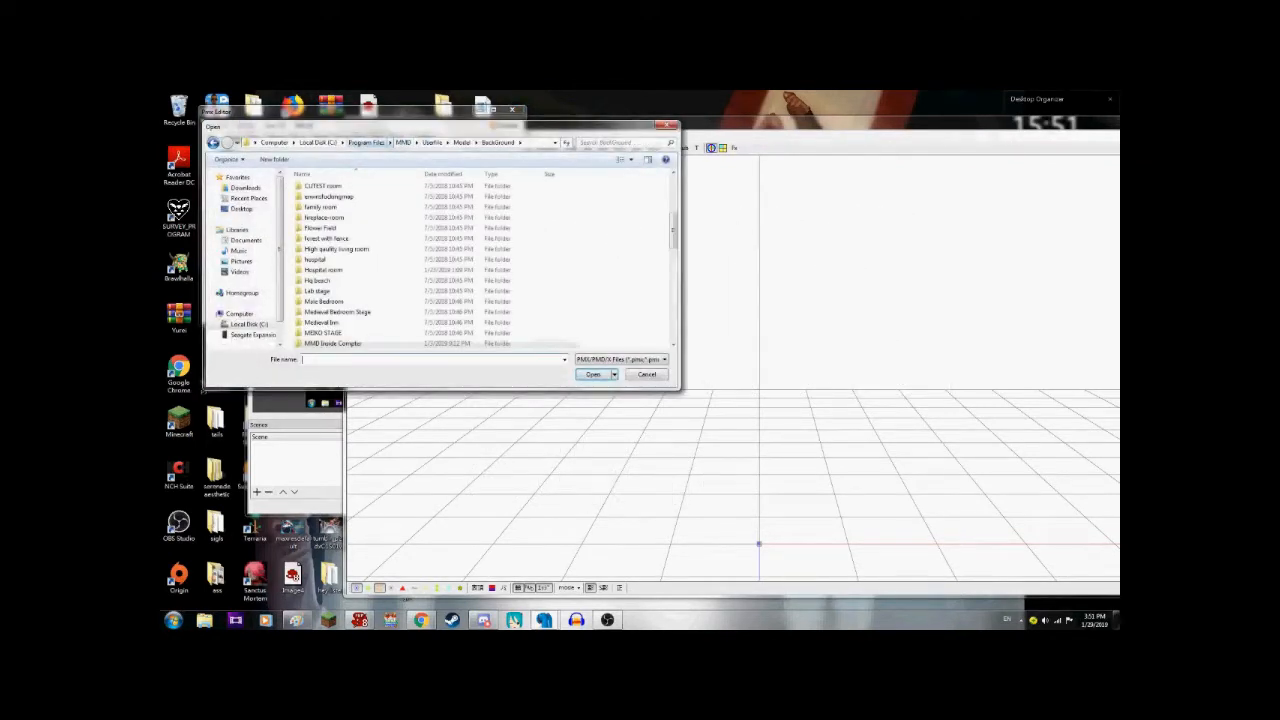
click(402, 142)
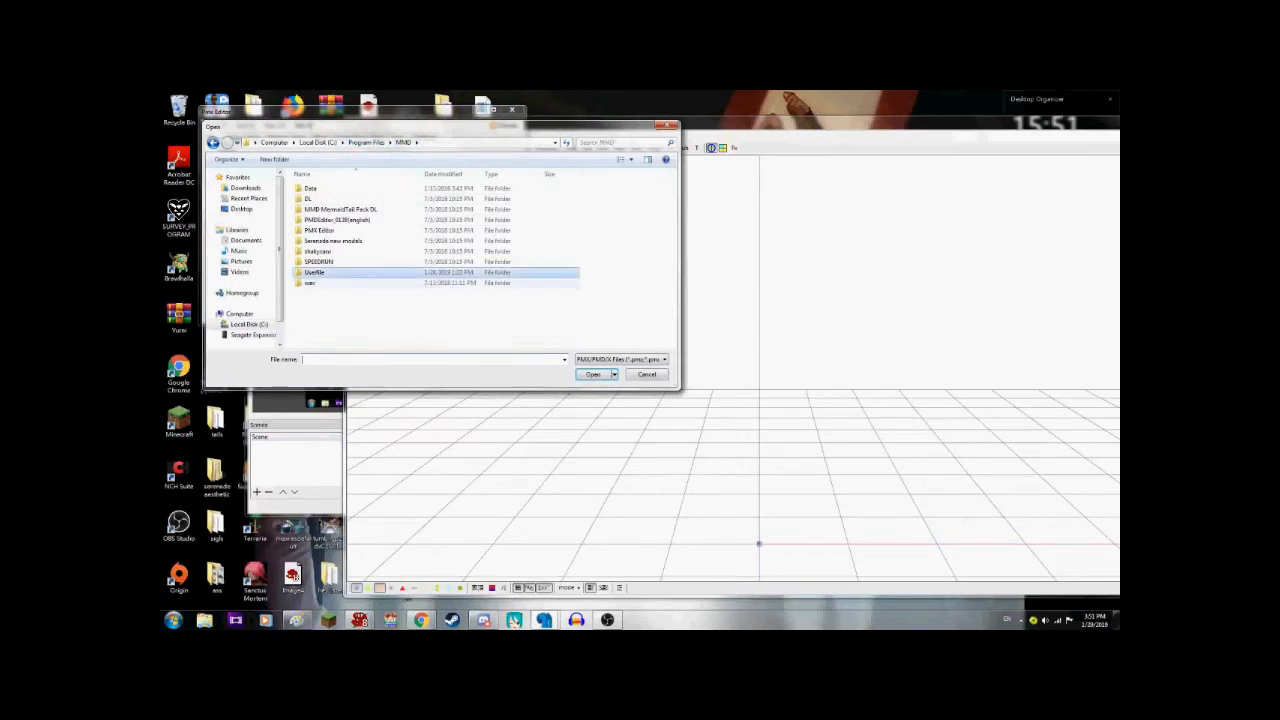
double_click(314, 272)
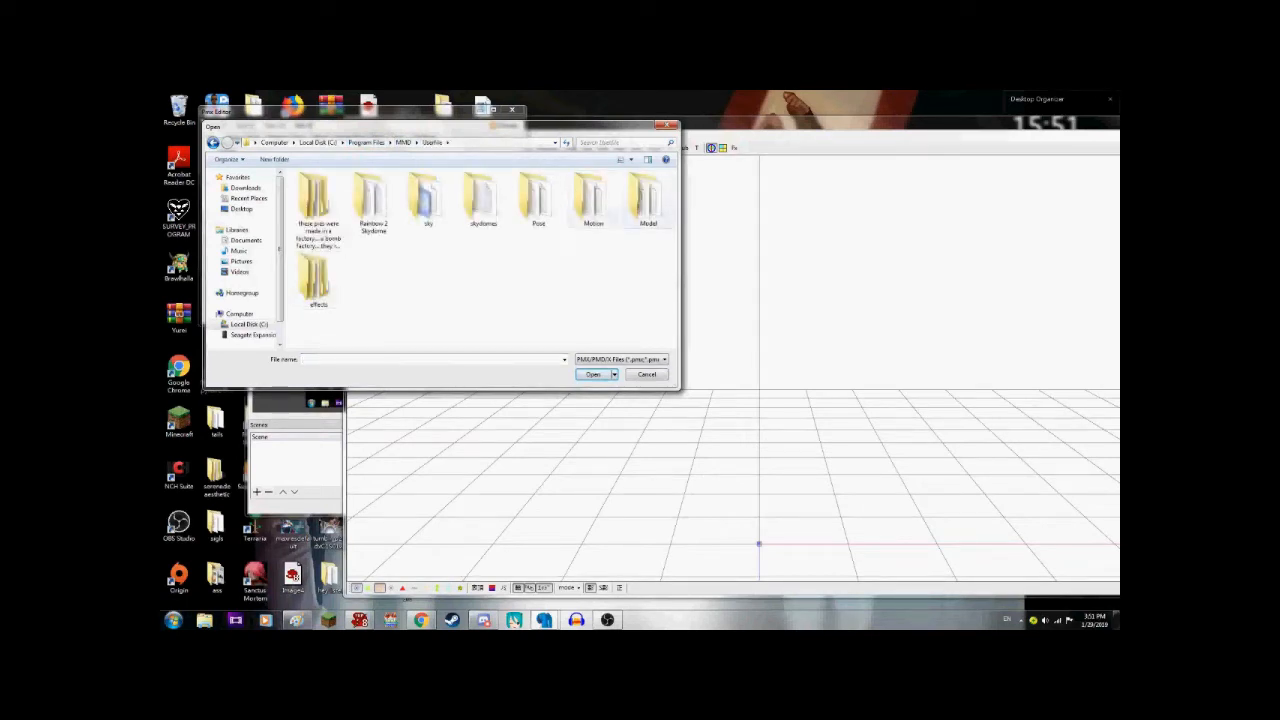
double_click(648, 200)
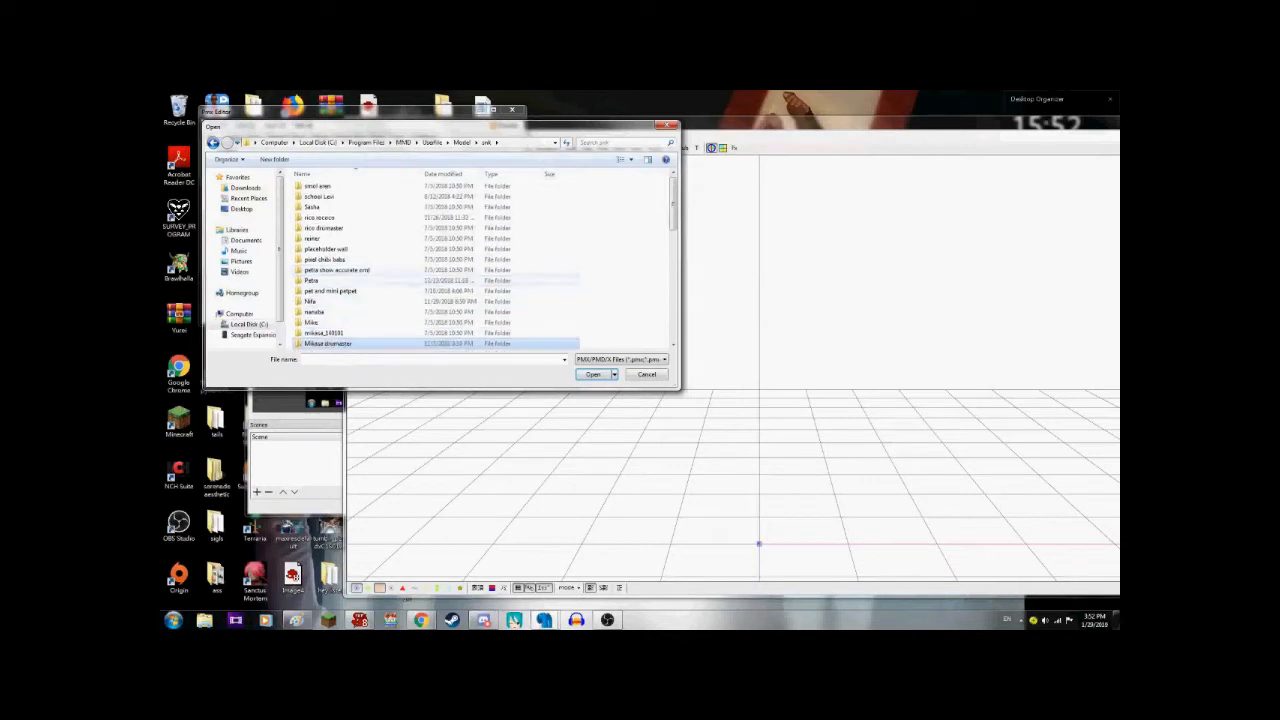
scroll(down, 3)
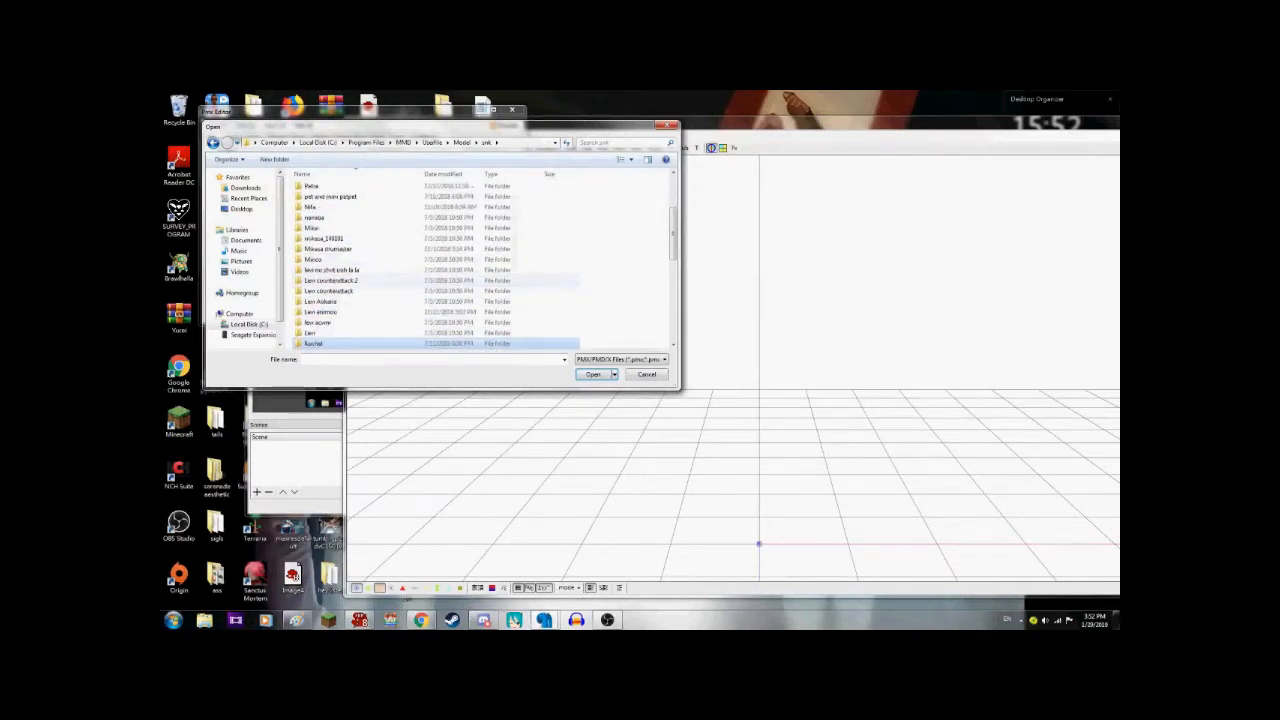
scroll(down, 3)
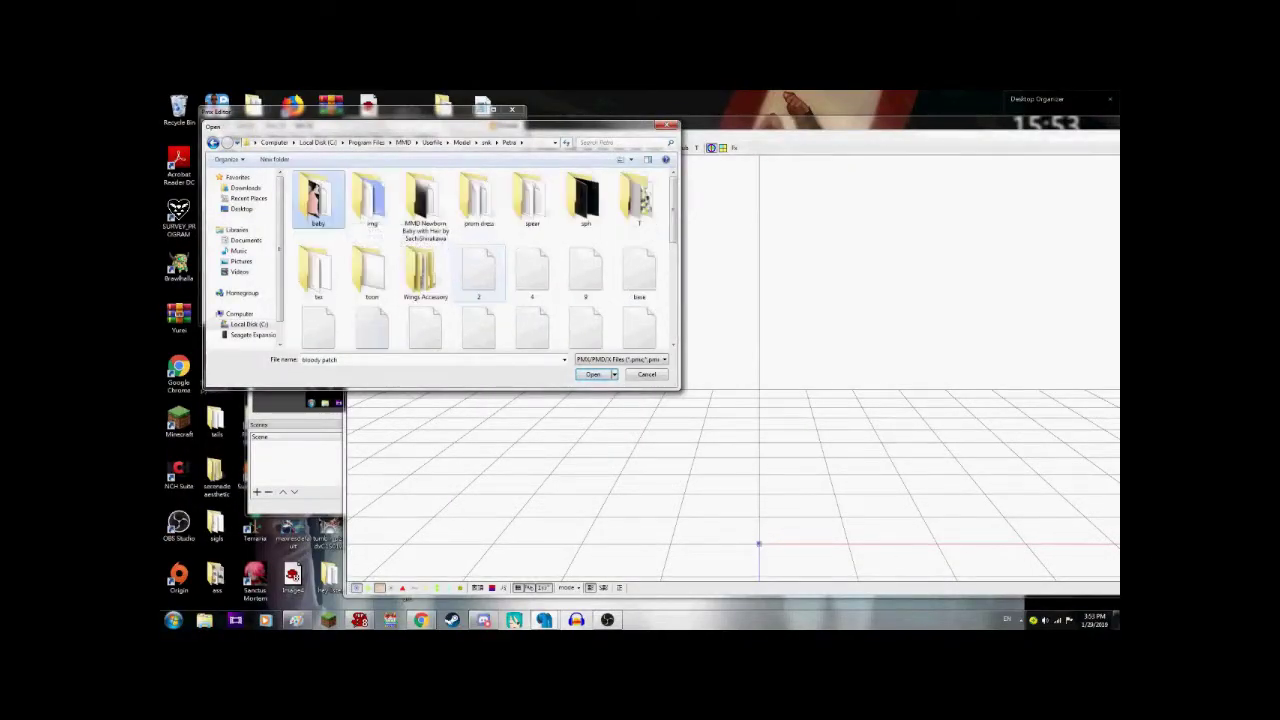
click(592, 374)
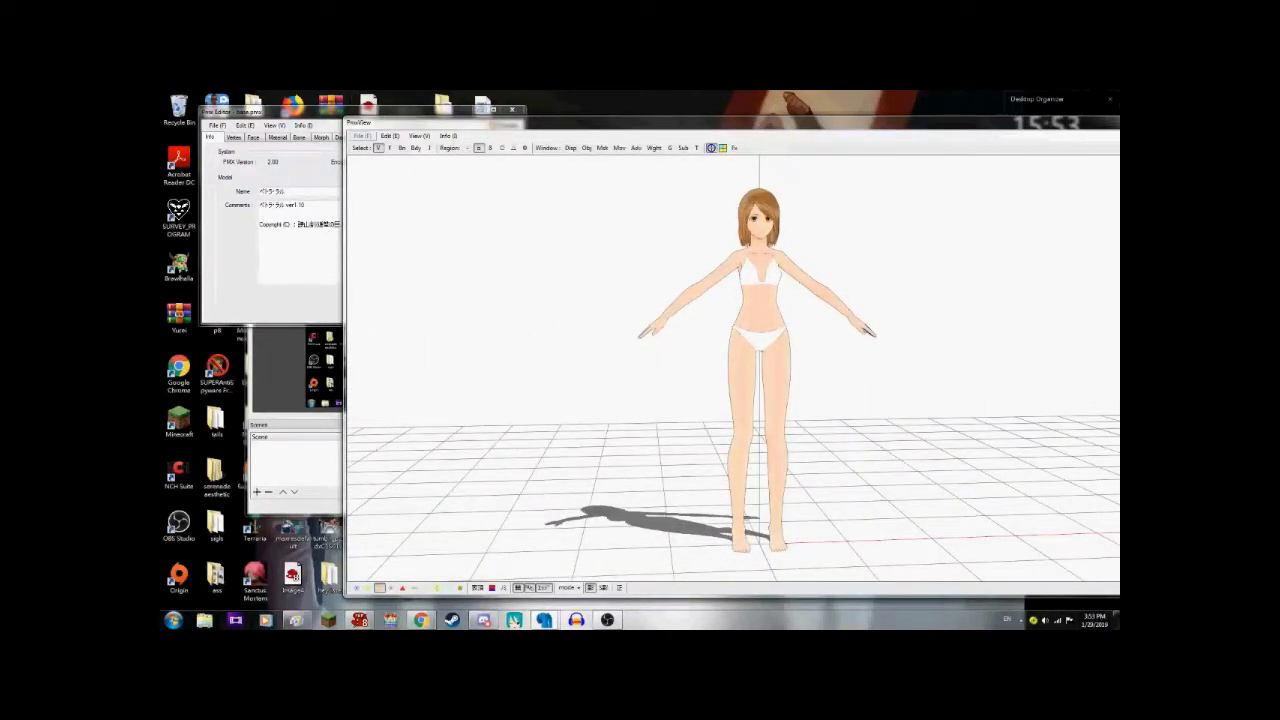
- Open readme_English from the Petra folder as text in Notepad
click(216, 125)
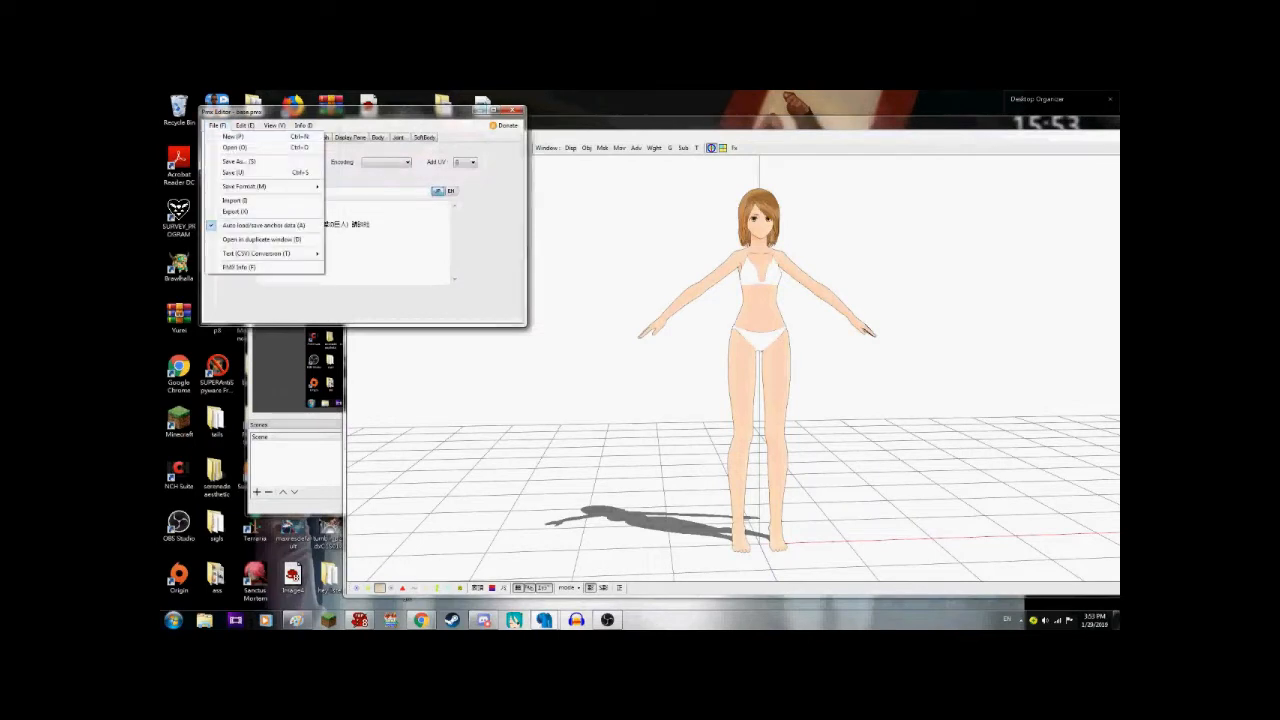
click(234, 147)
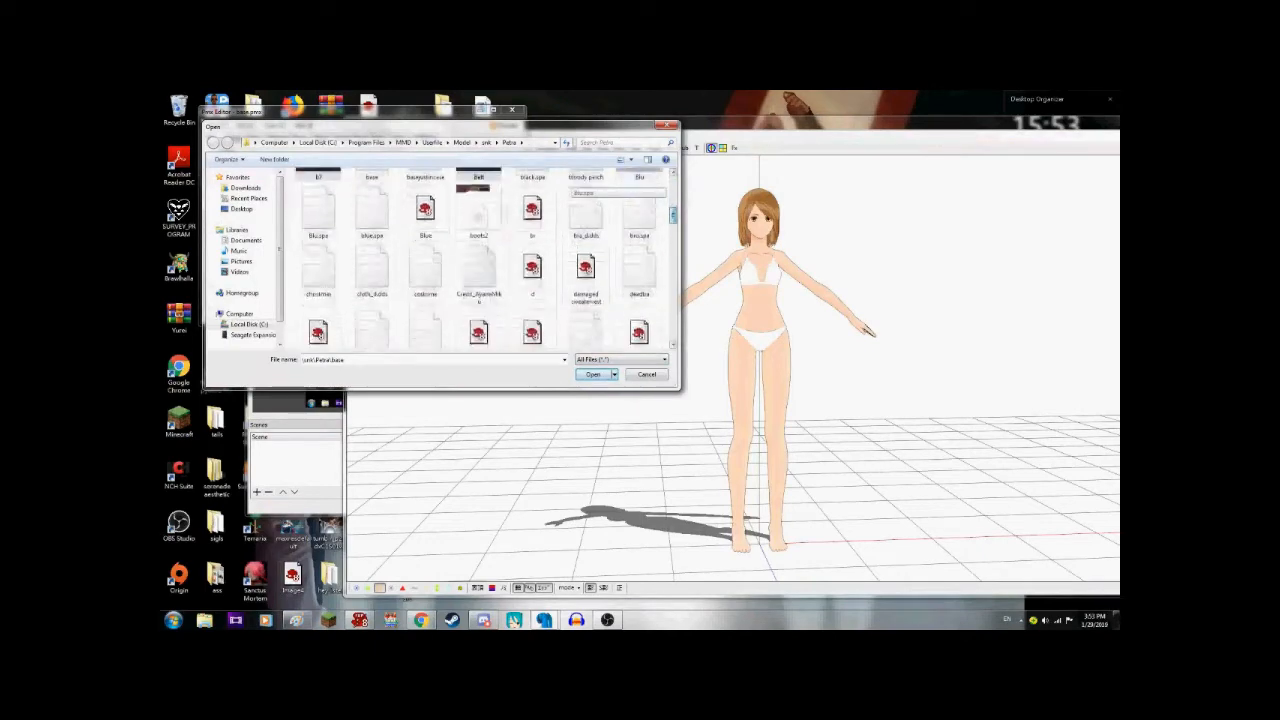
scroll(down, 3)
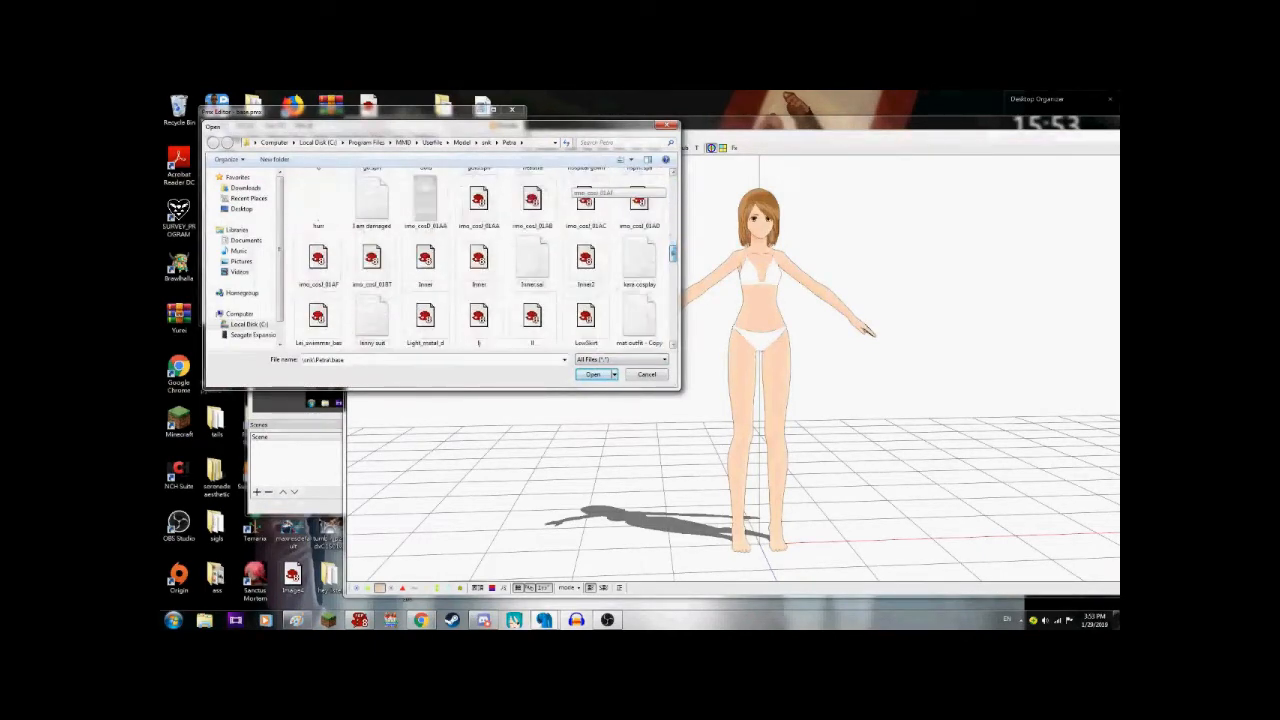
scroll(down, 3)
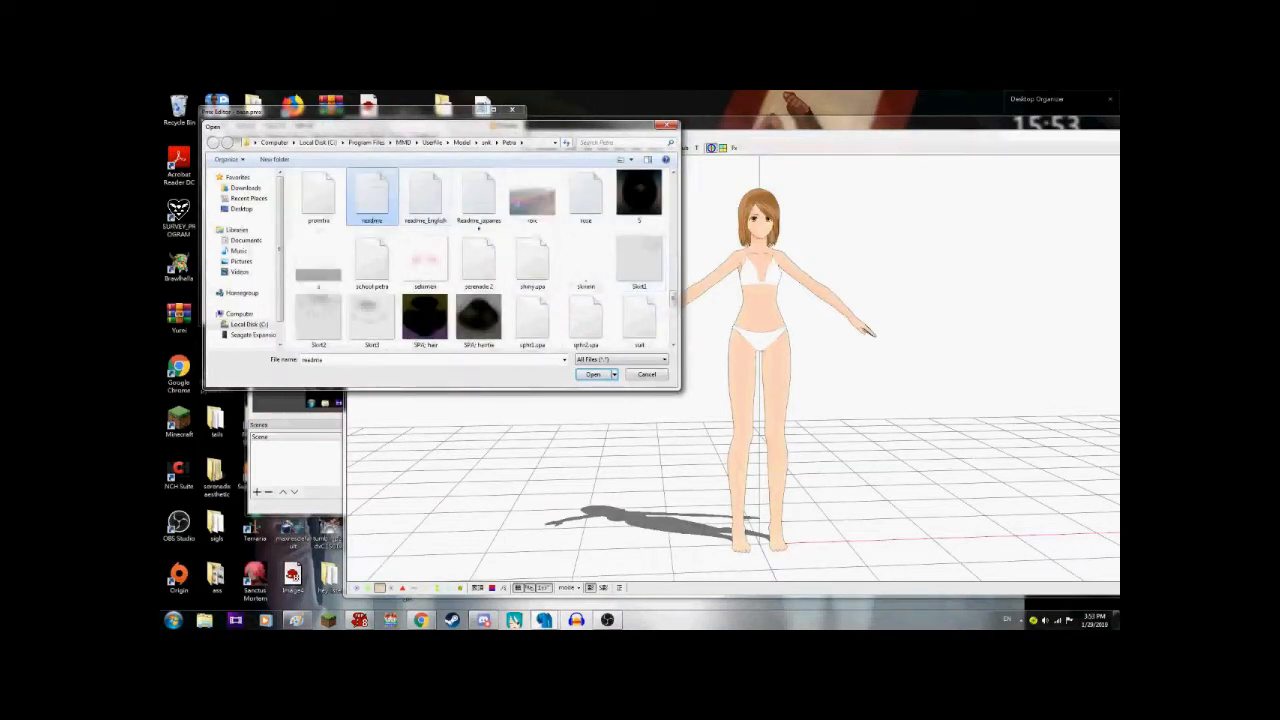
right_click(425, 195)
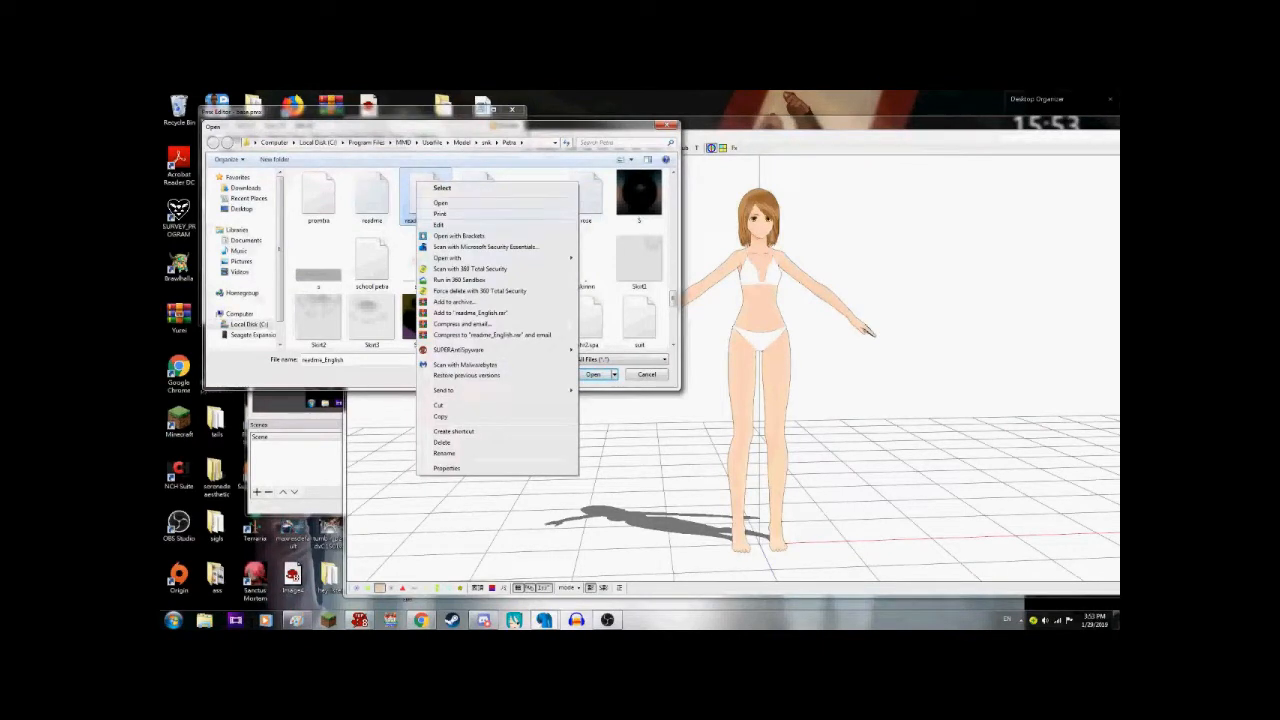
click(440, 203)
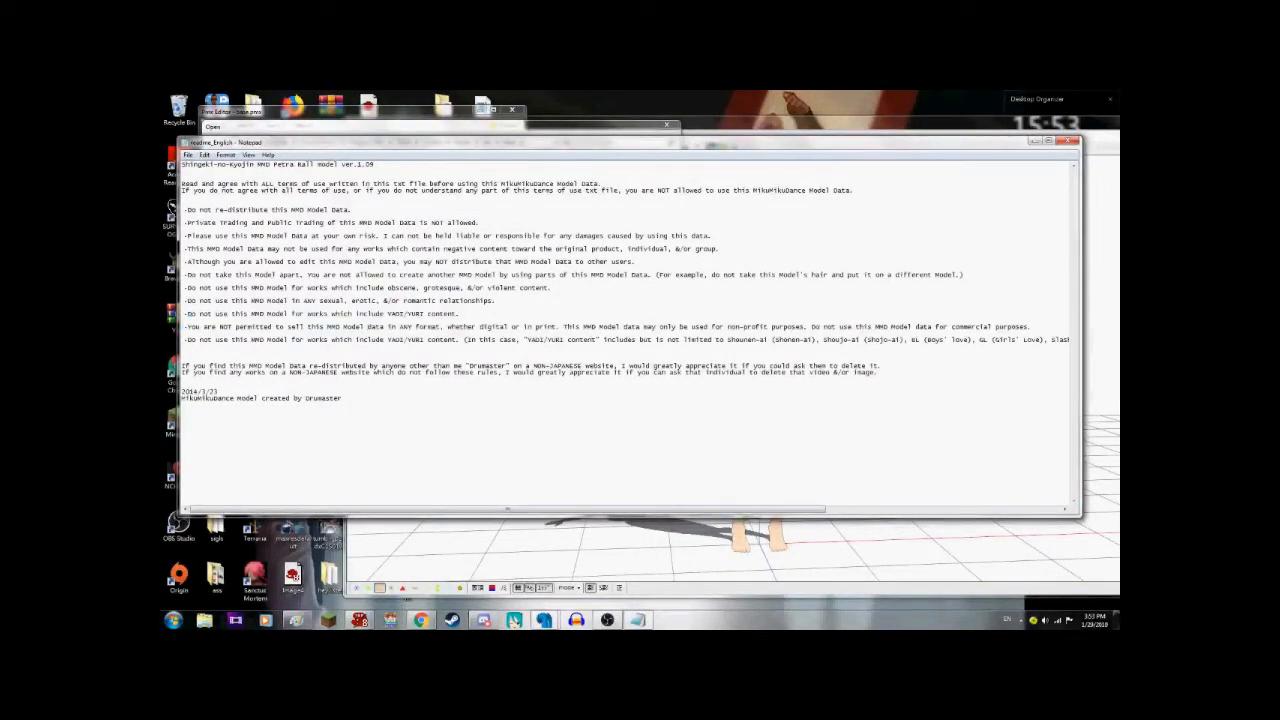
- Maximize the readme to read the terms of use, then cancel the Open dialog
double_click(270, 326)
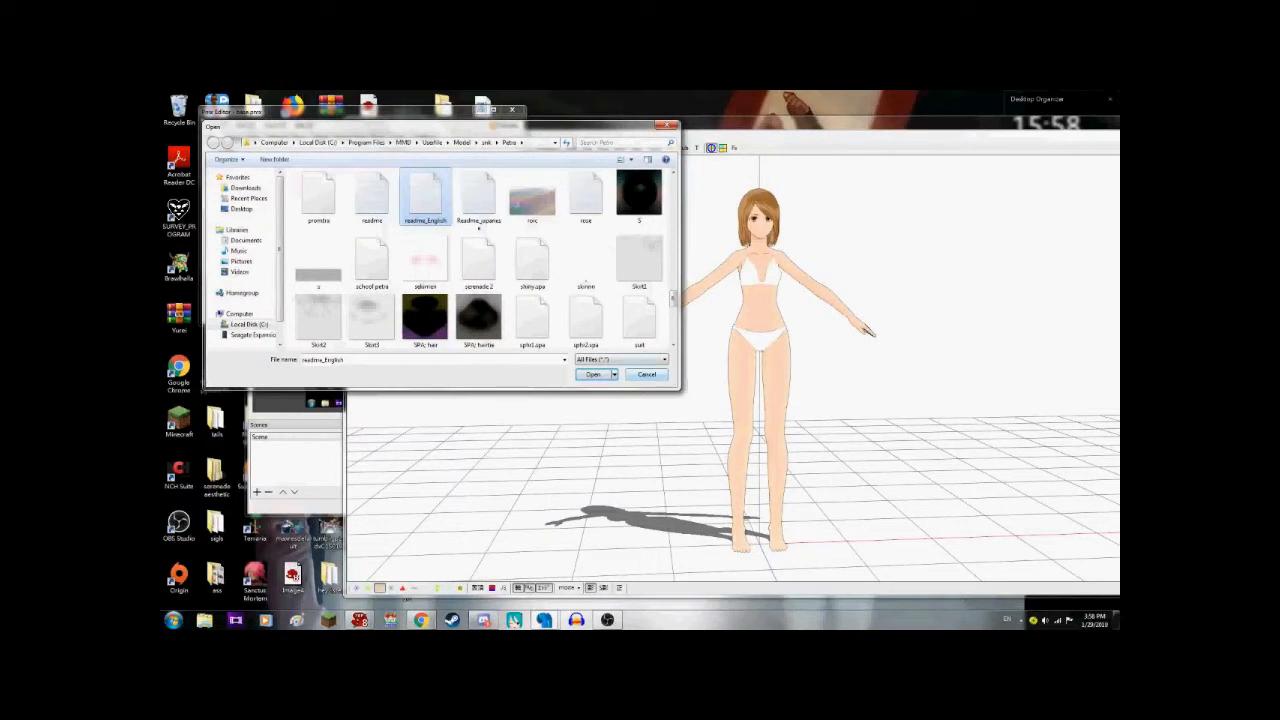
click(592, 374)
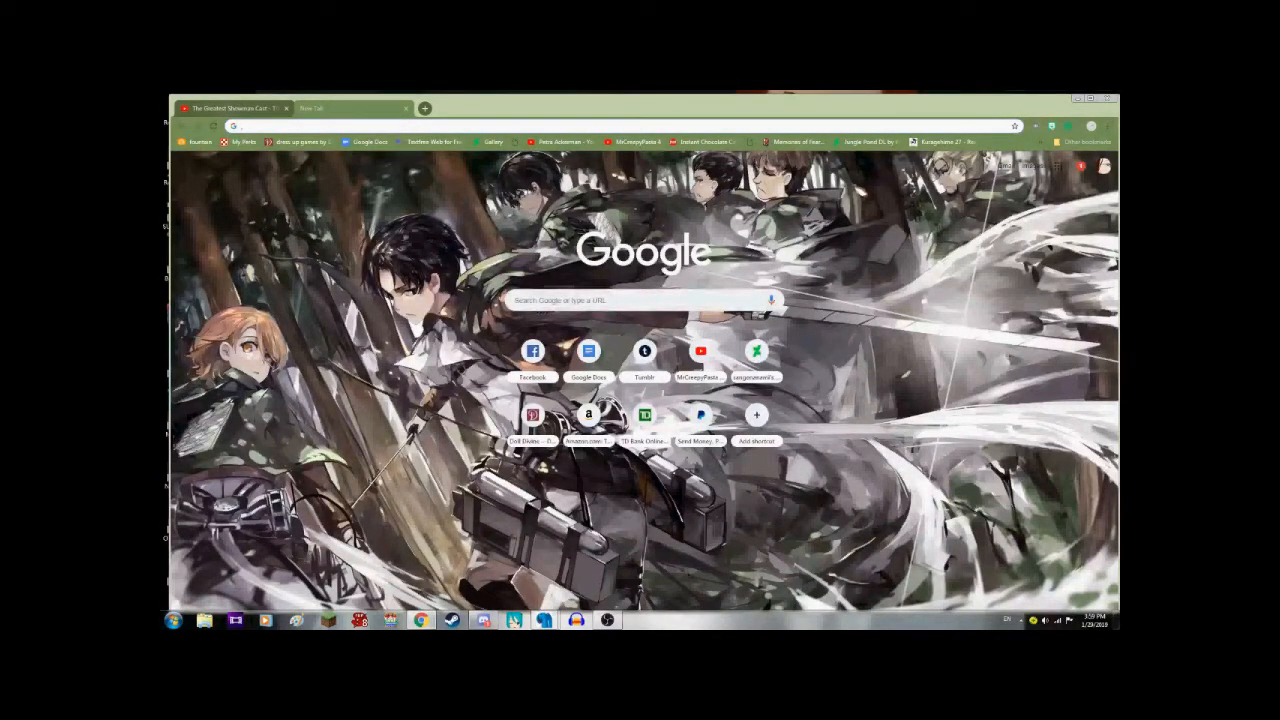
- Switch from the Greatest Showman tab to Google's home page and focus its search box
click(230, 108)
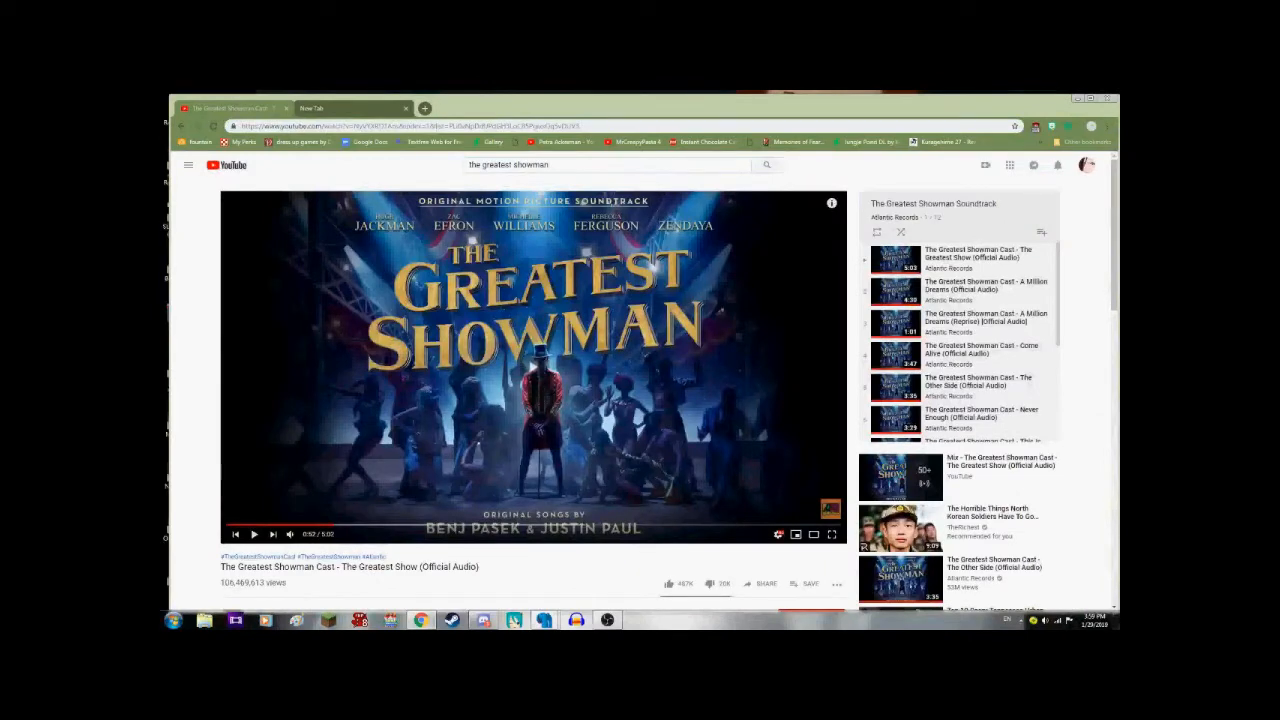
click(350, 108)
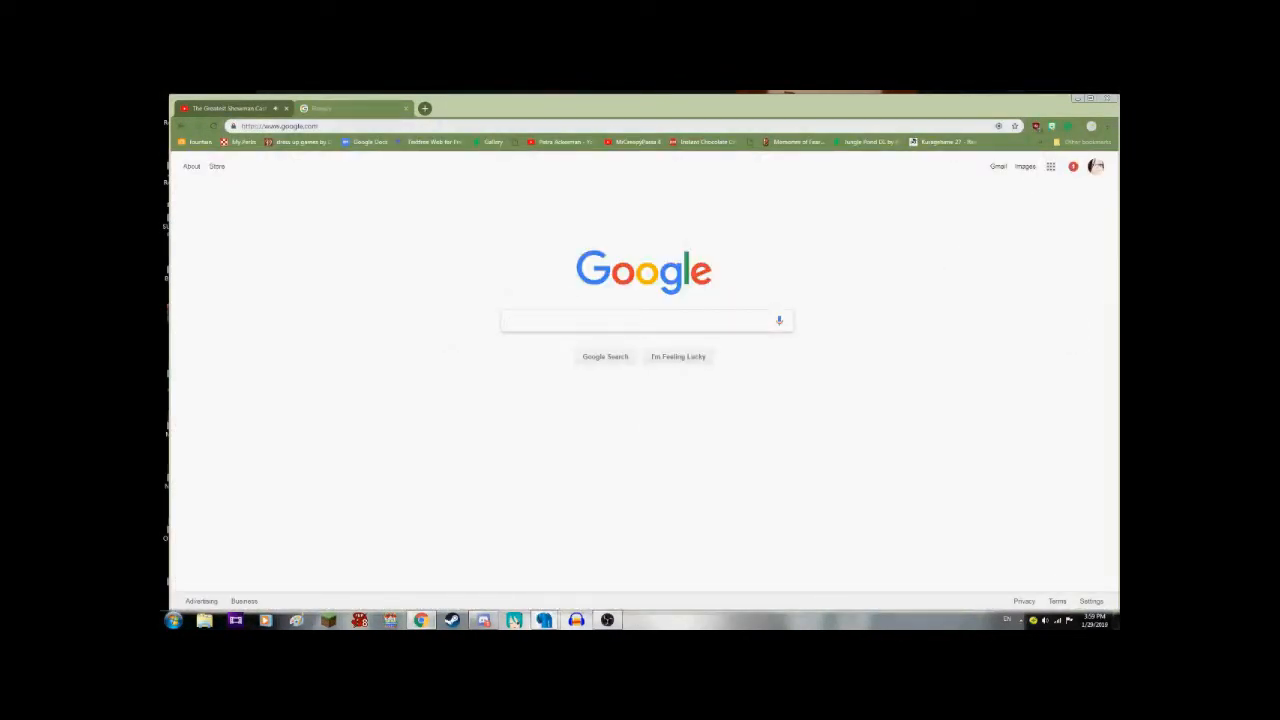
click(424, 108)
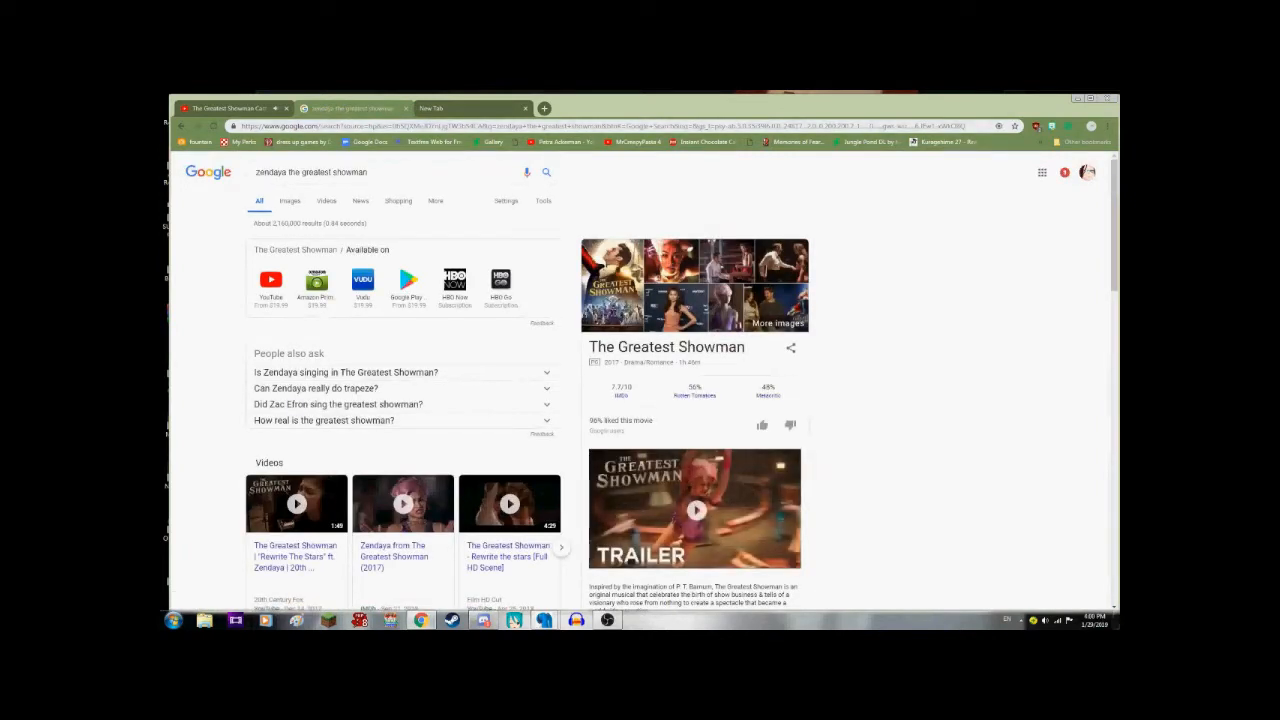
right_click(480, 400)
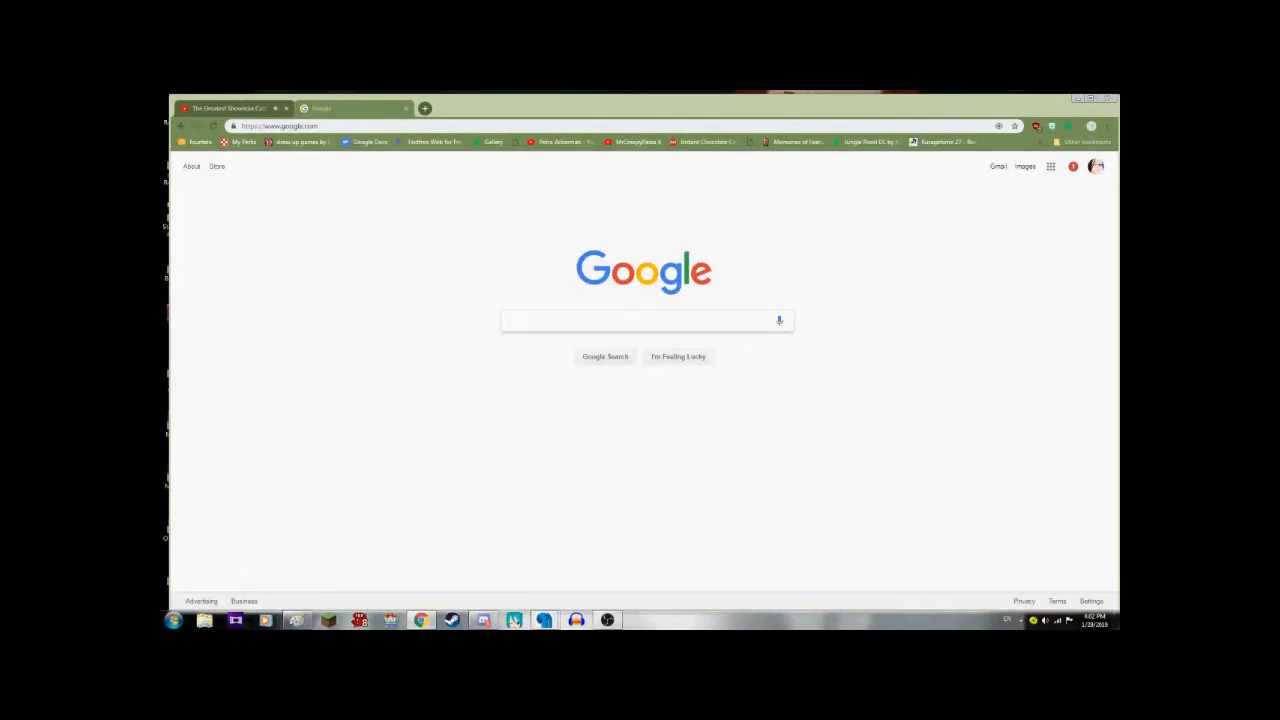
click(645, 320)
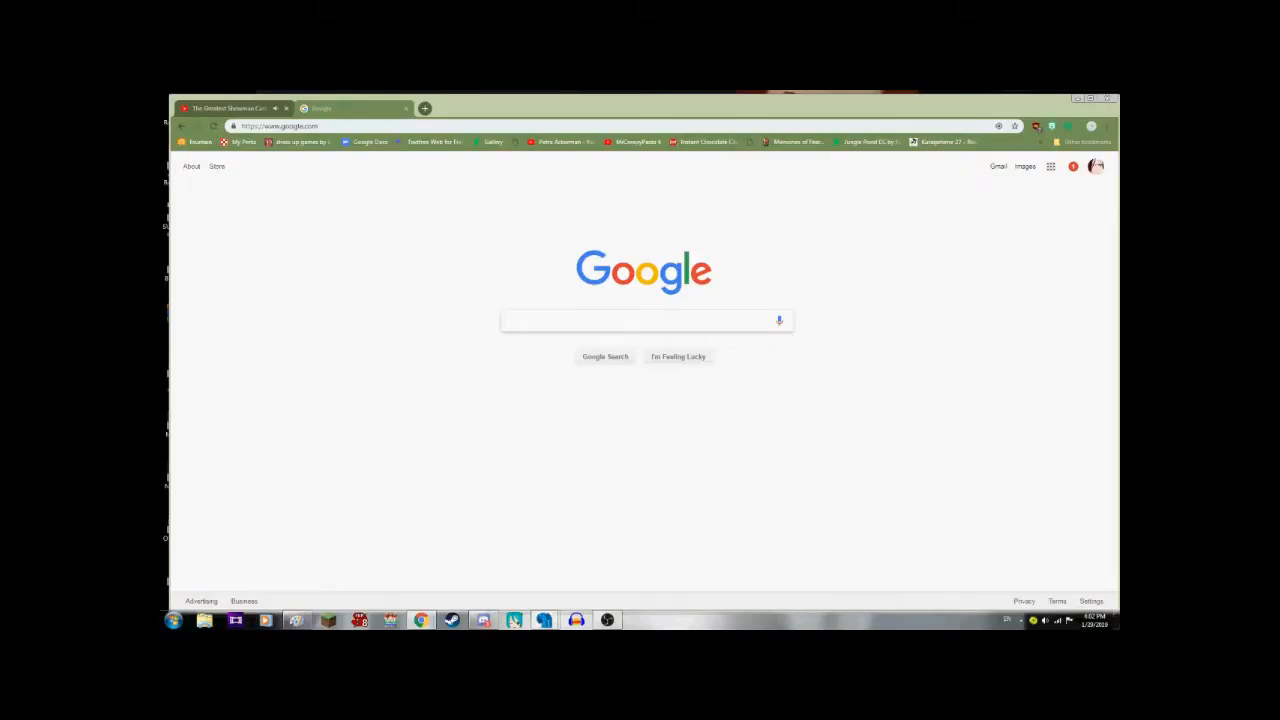
- Search Google for 'mmd short'
text(mmd short)
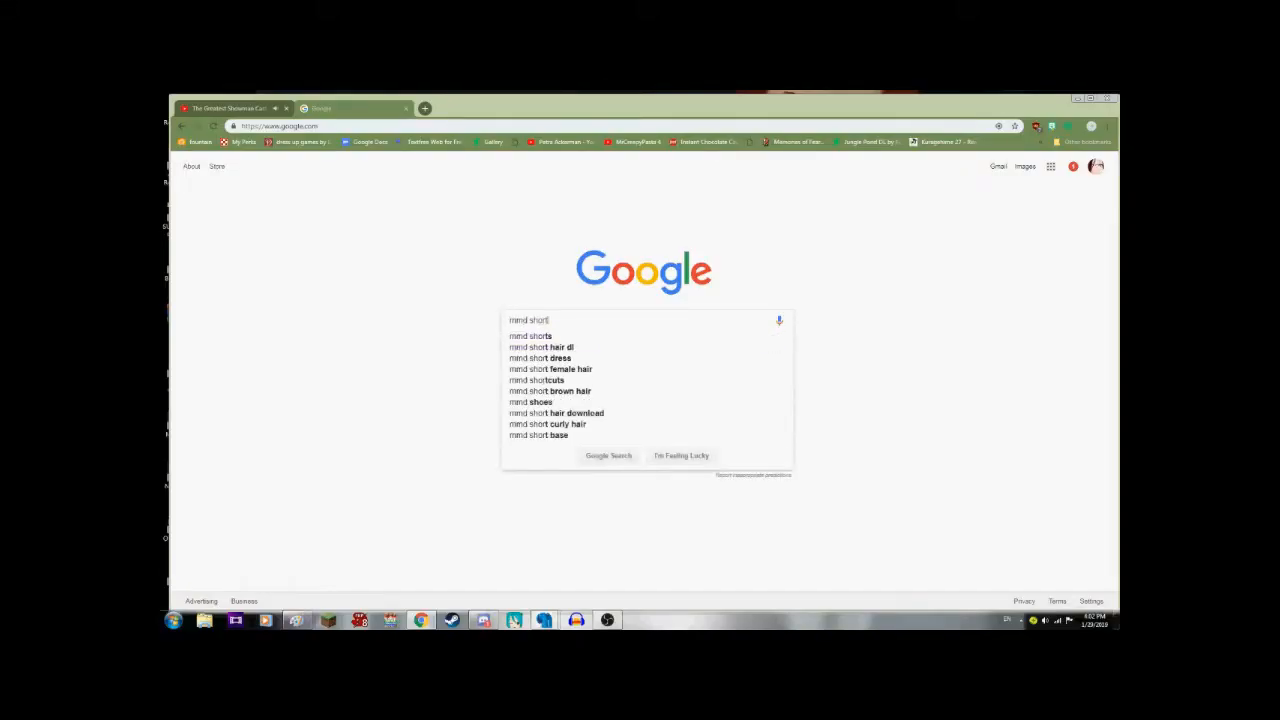
click(543, 346)
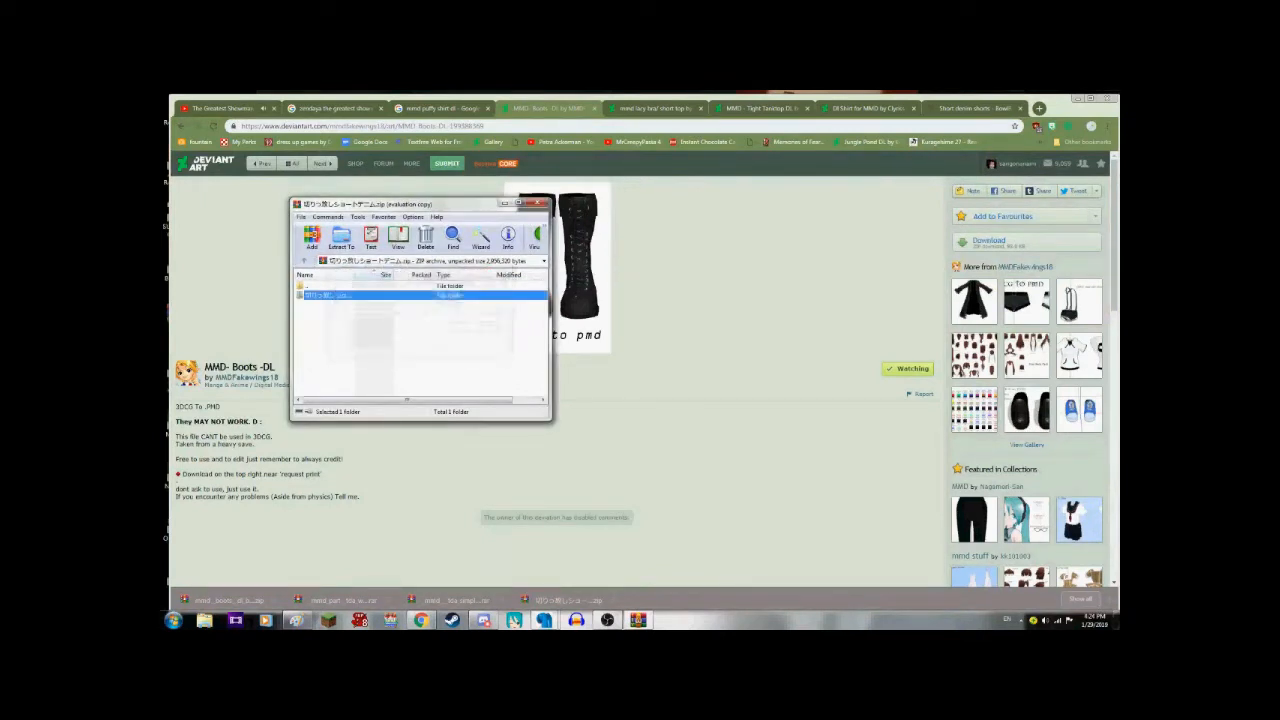
- Open the archive's folder and load the denim shorts .pmx into PMX Editor
double_click(325, 295)
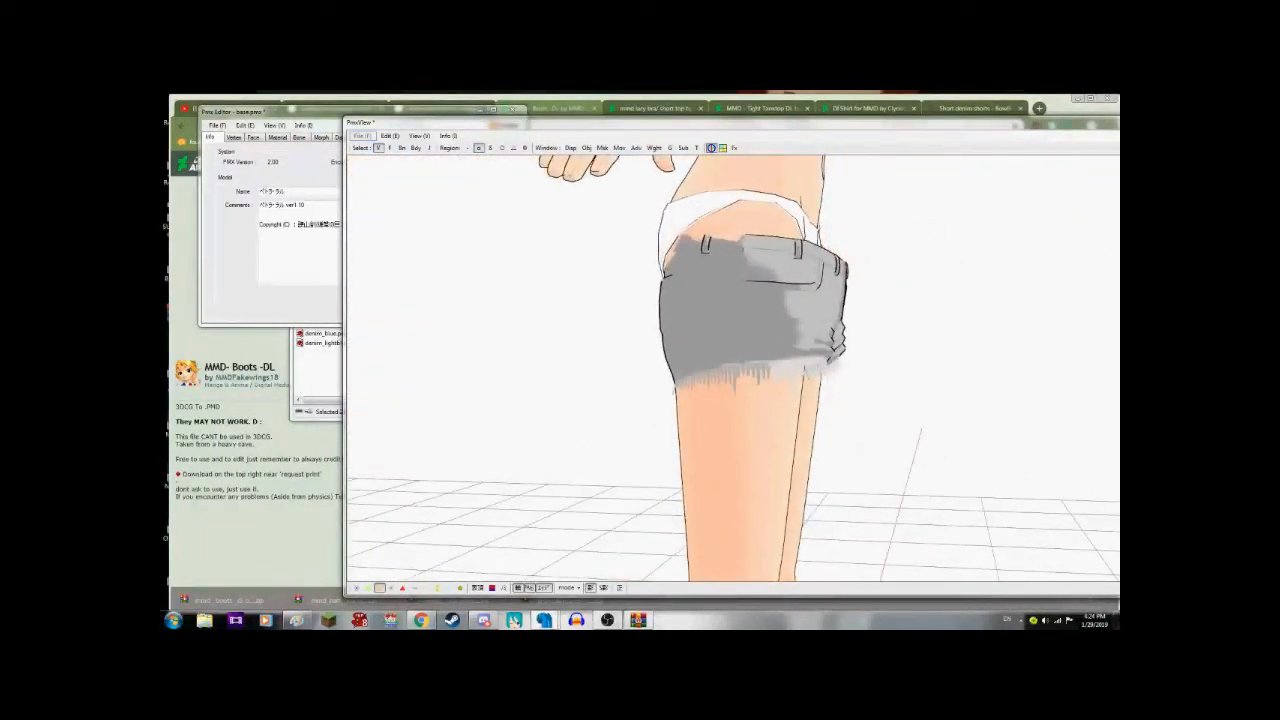
click(619, 148)
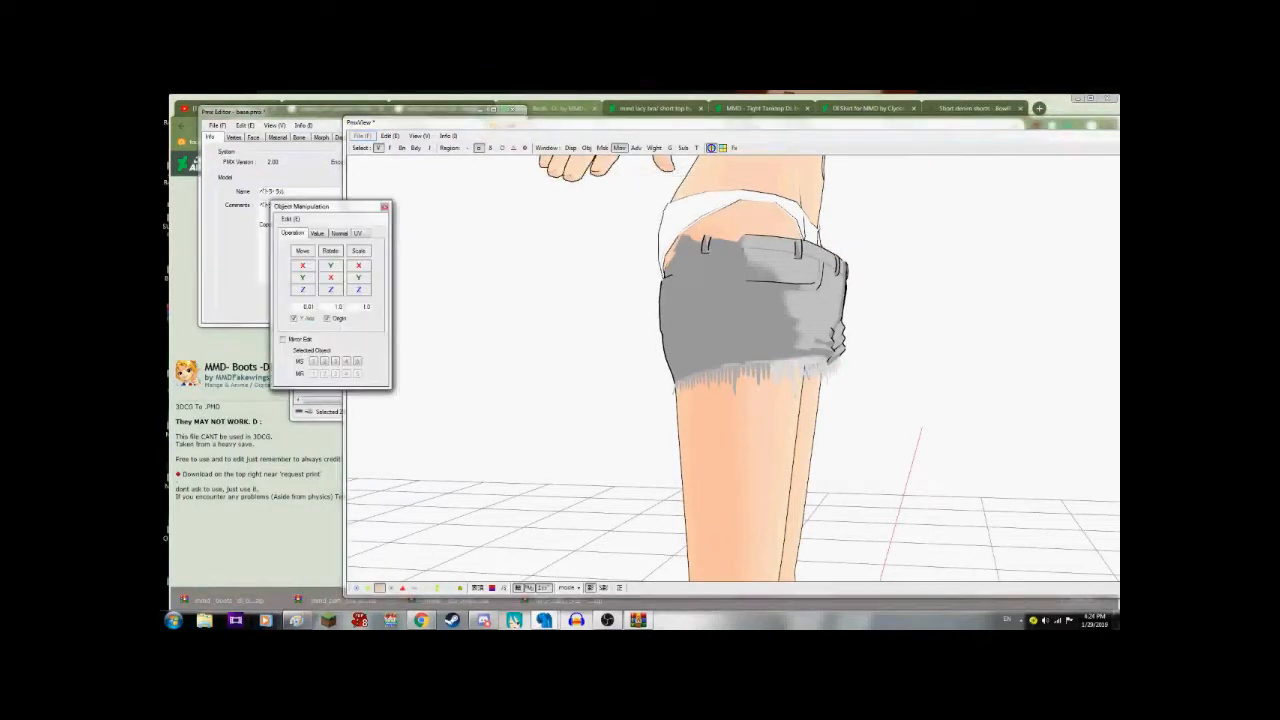
- In Vertex/Masking, uncheck denim_pants, denim_edge and all other materials except 19: denim_button
click(602, 148)
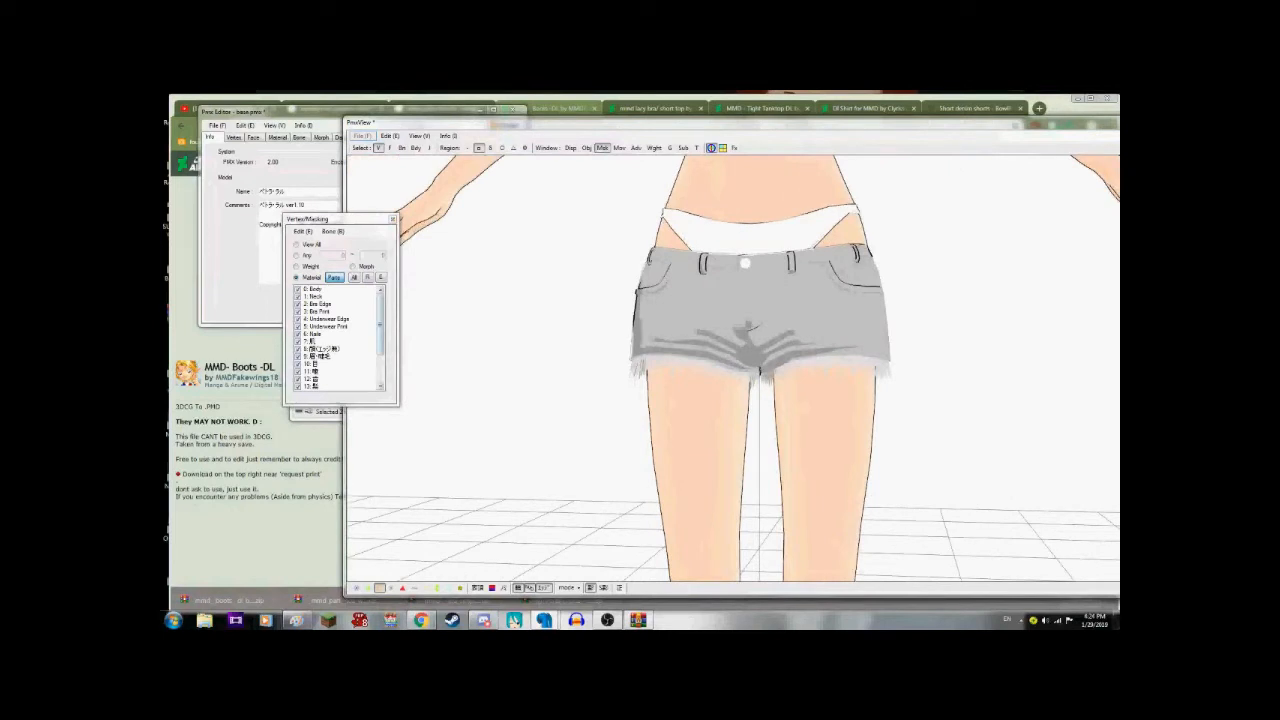
scroll(down, 3)
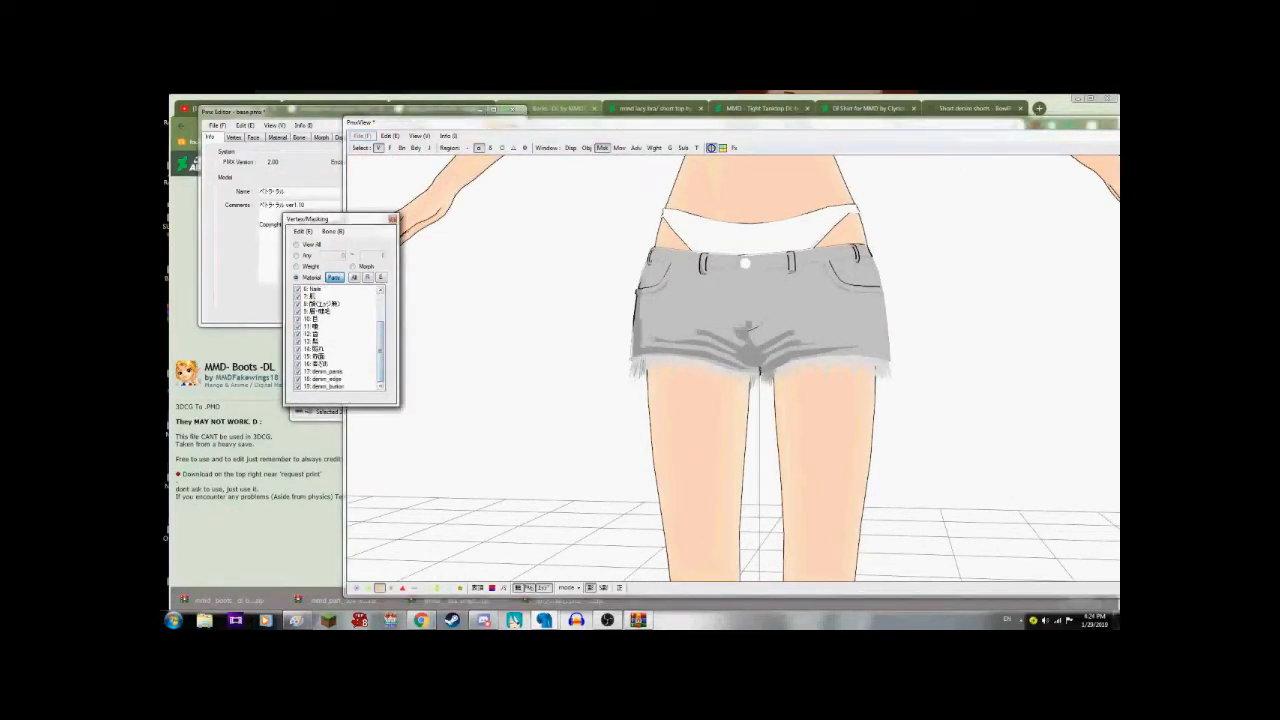
click(320, 372)
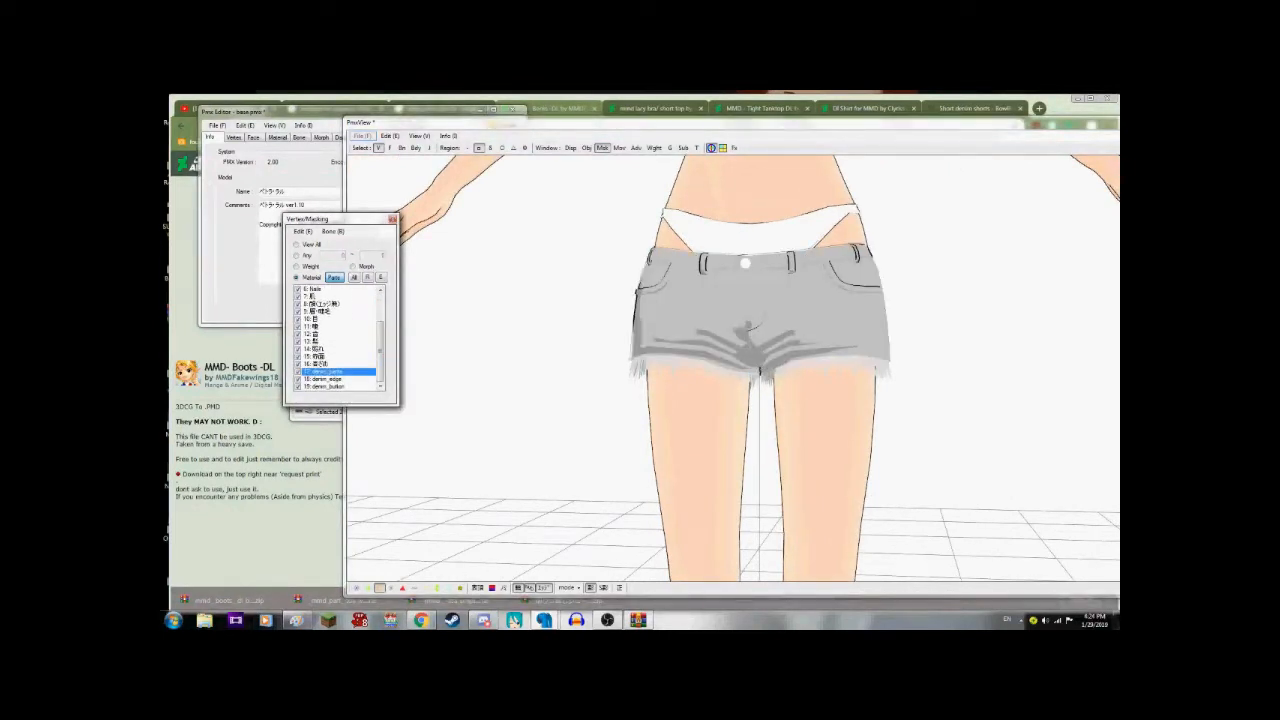
click(335, 378)
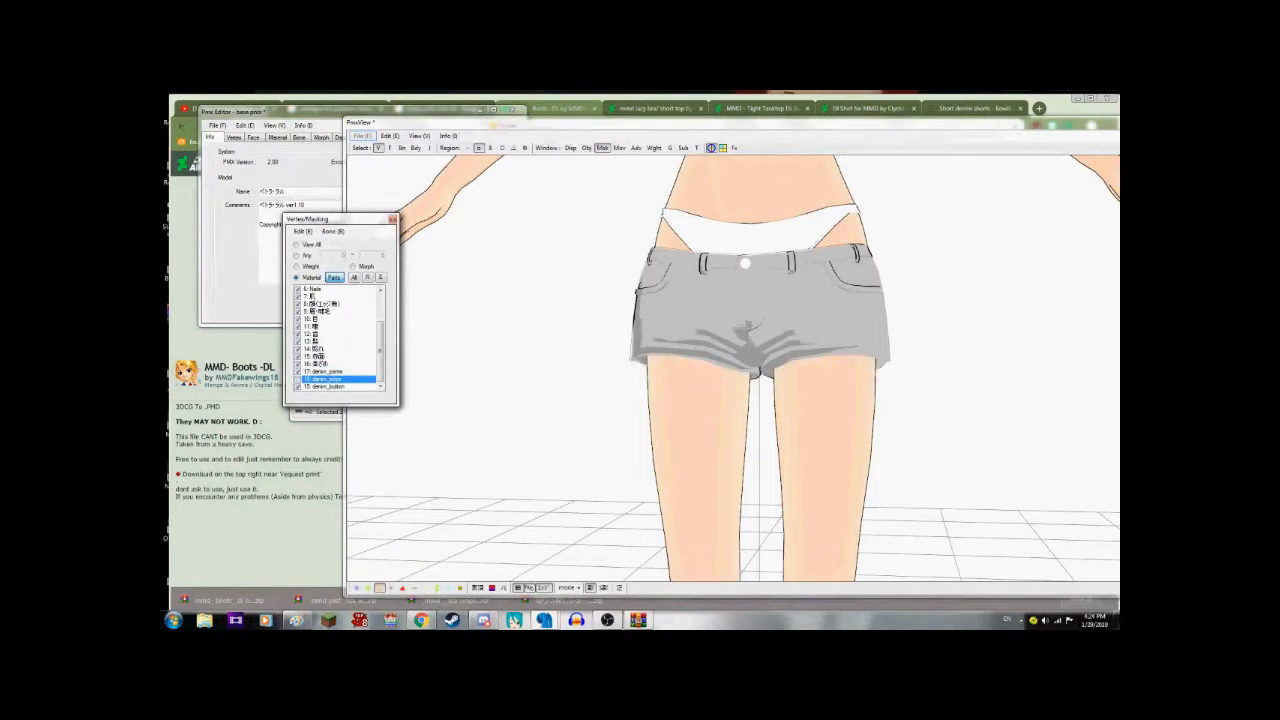
click(337, 384)
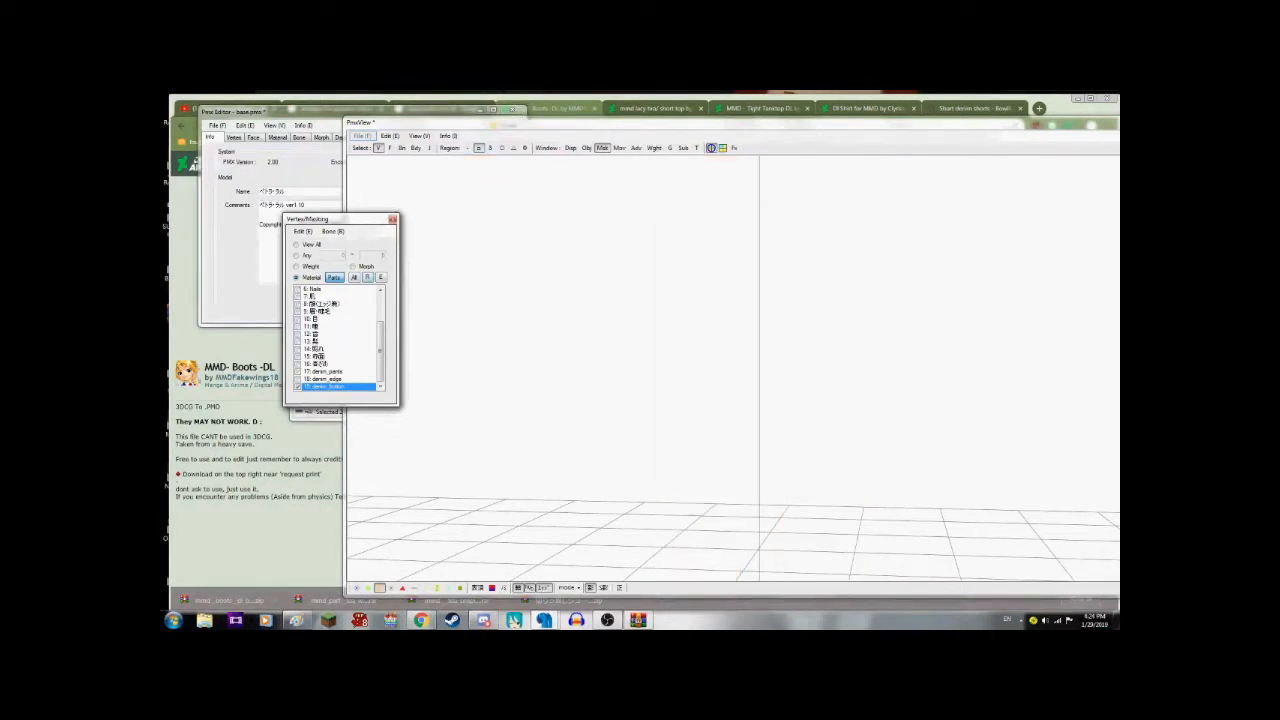
right_click(320, 386)
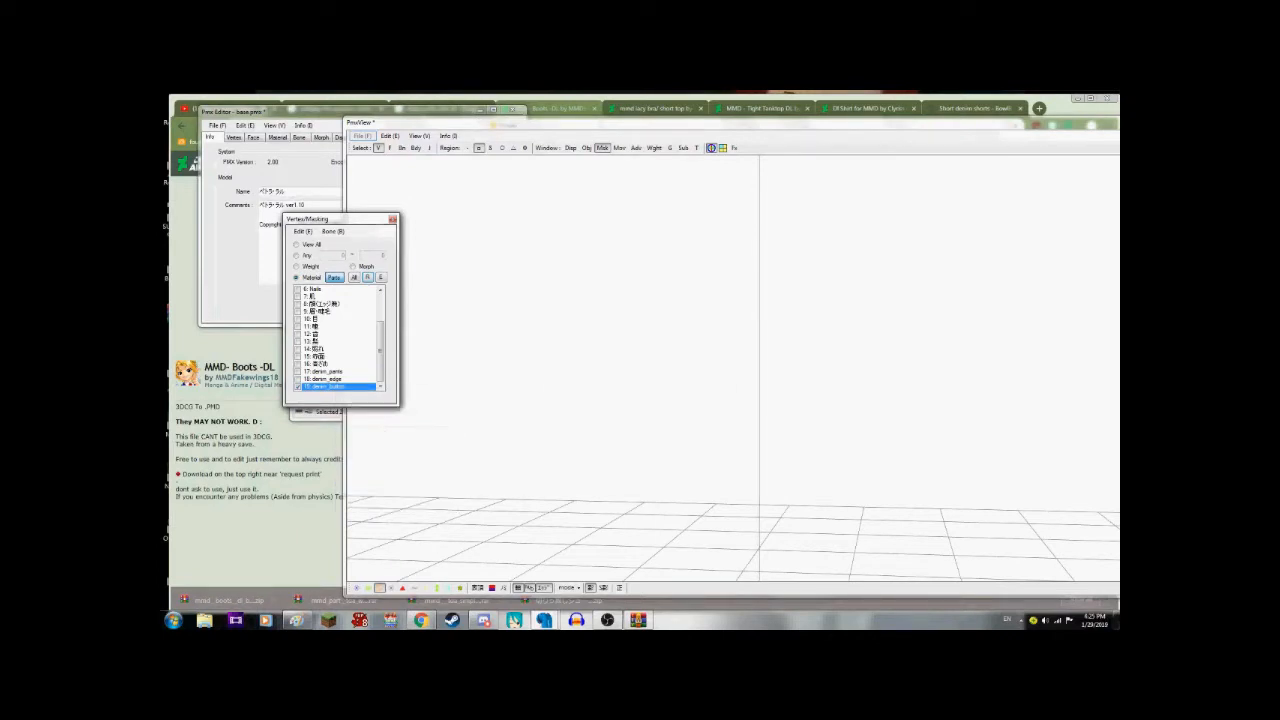
scroll(up, 3)
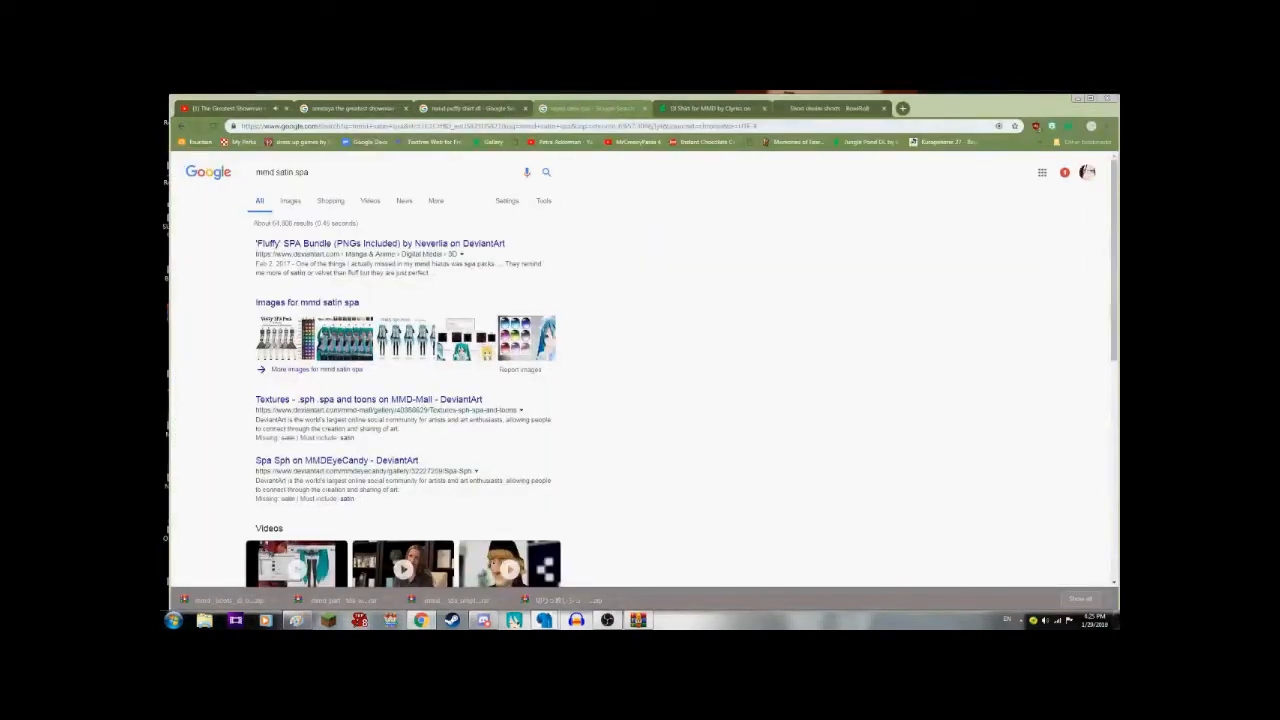
- Switch to image results and open the Fluffy SPA Bundle result
click(290, 200)
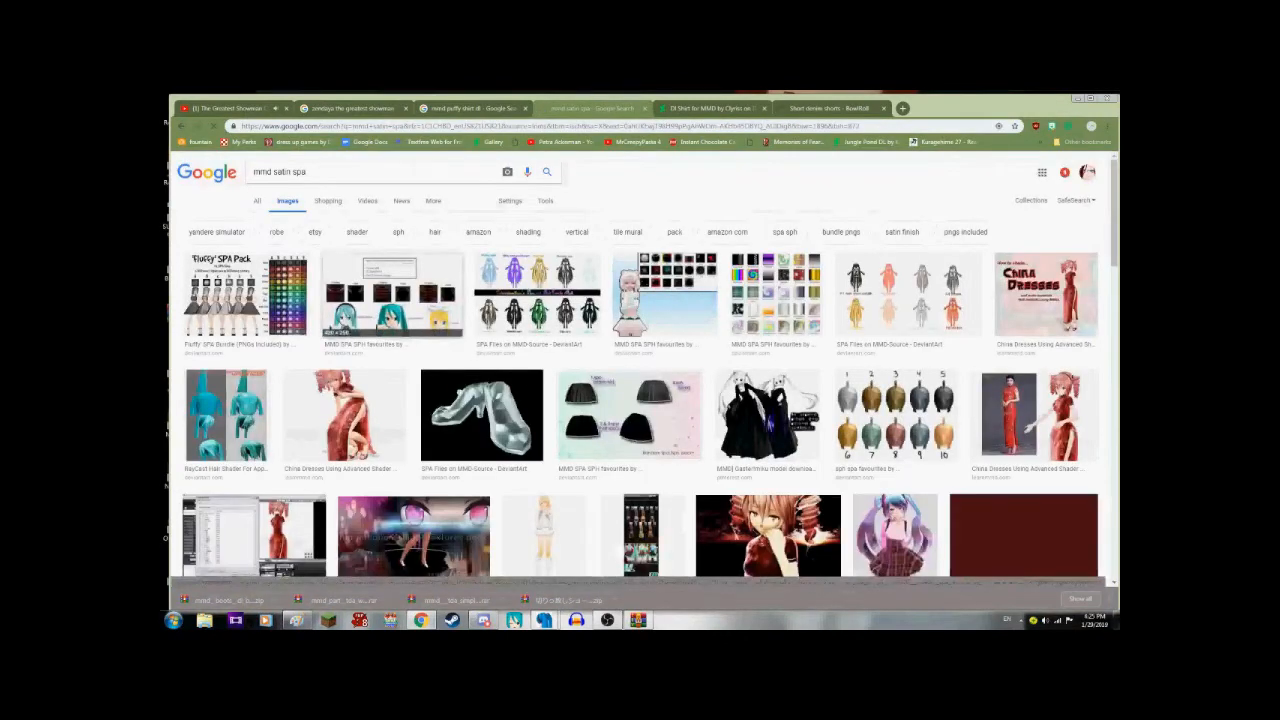
click(222, 293)
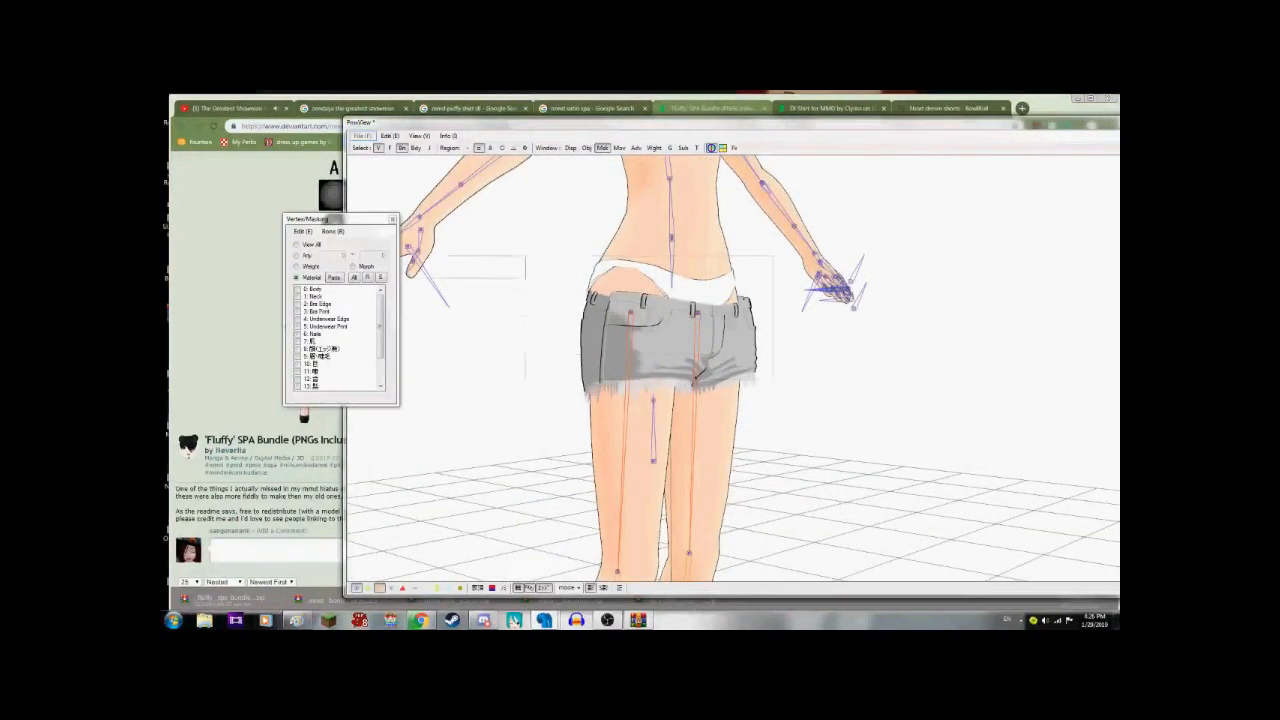
- Re-check 17: denim_pants and 18: denim_edge in the masking list
click(328, 381)
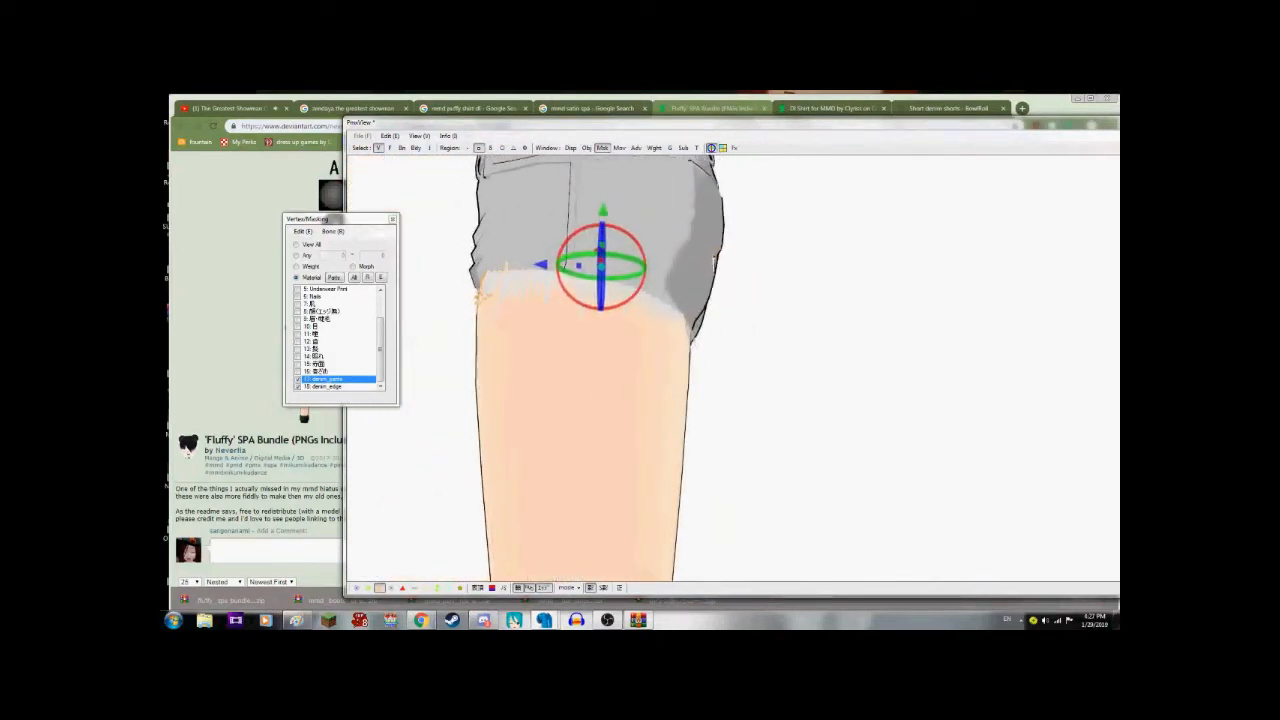
- Box-select the denim shorts' vertices for fitting onto the hips
drag(600, 265, 500, 287)
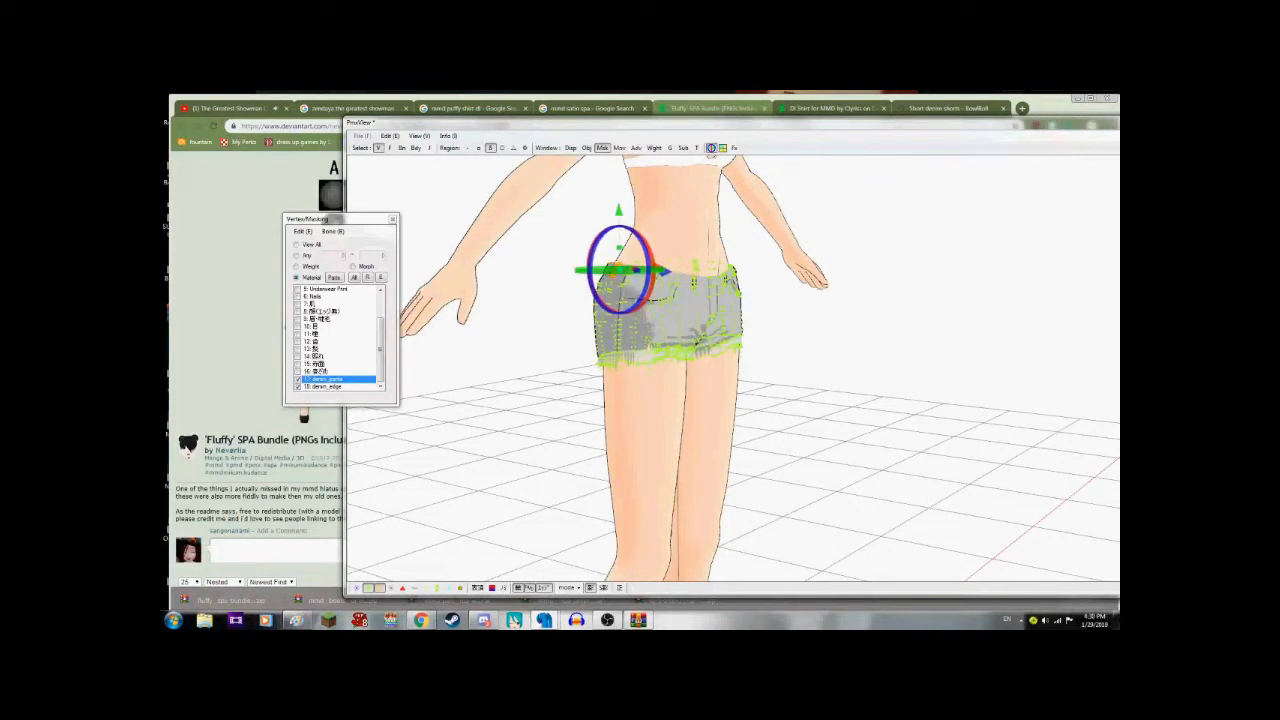
- Delete the parts of material 18: denim_edge from the Vertex/Masking list
right_click(335, 385)
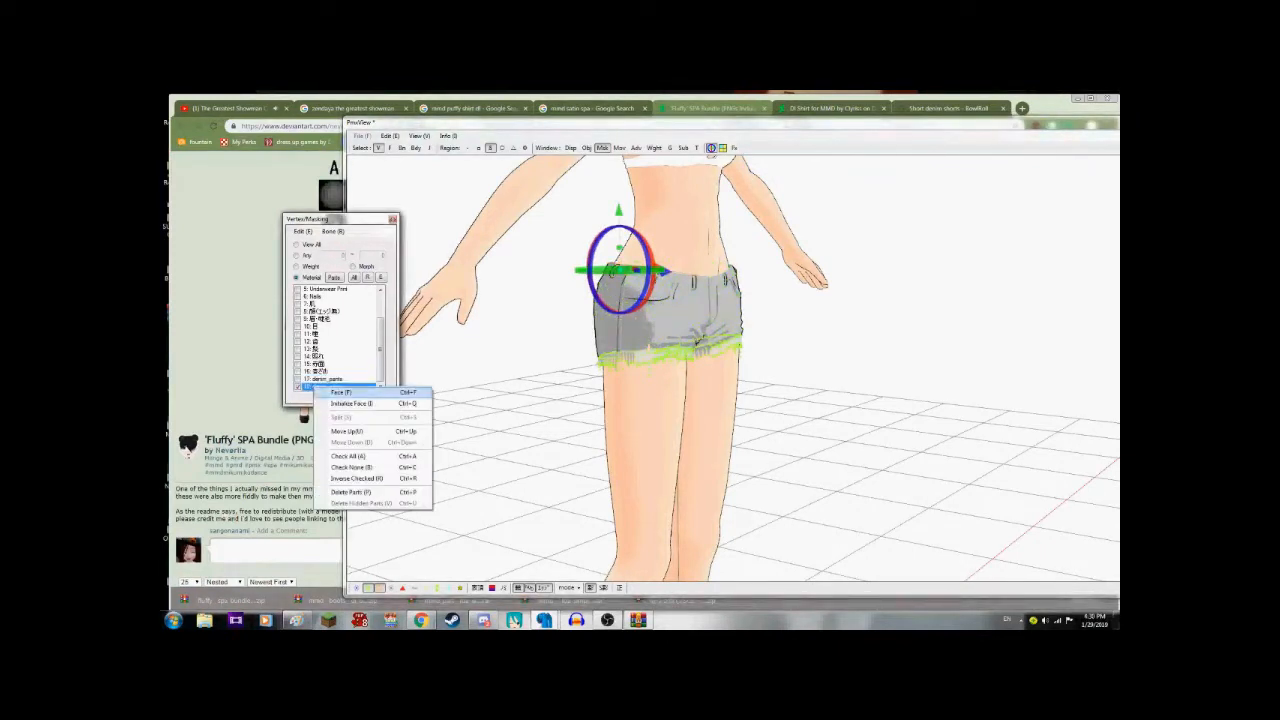
mouse_move(355, 492)
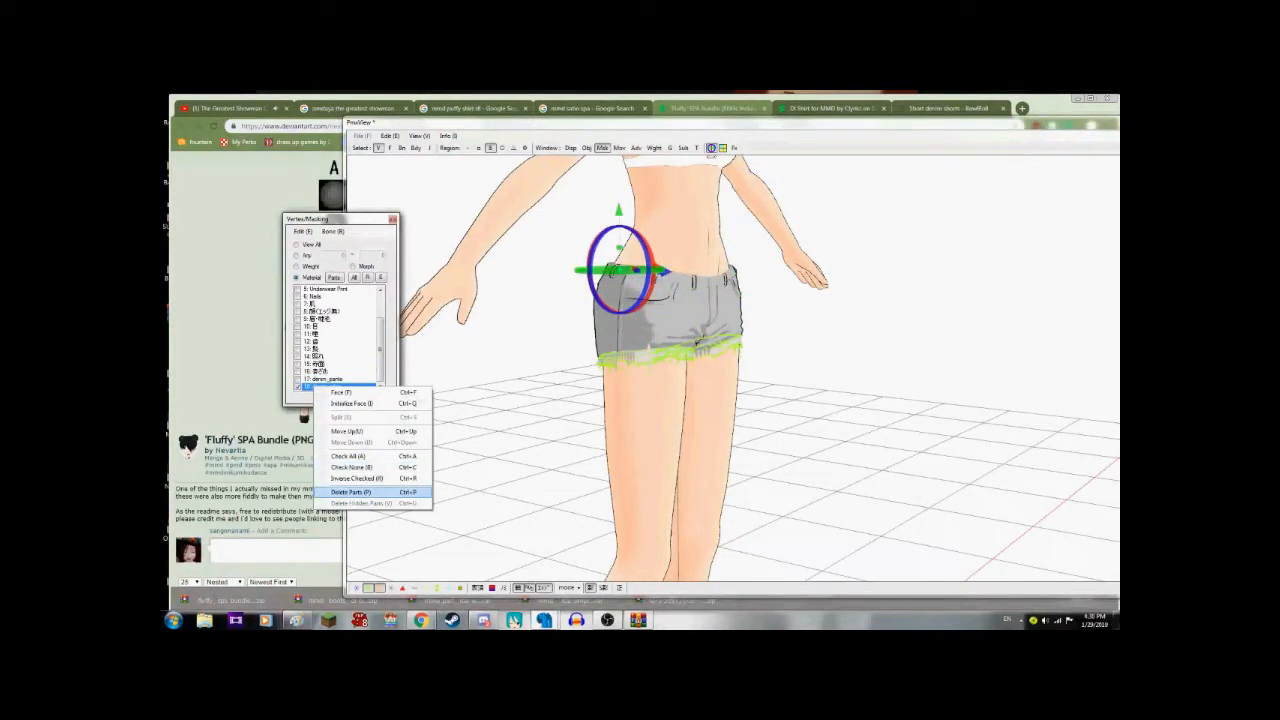
click(353, 491)
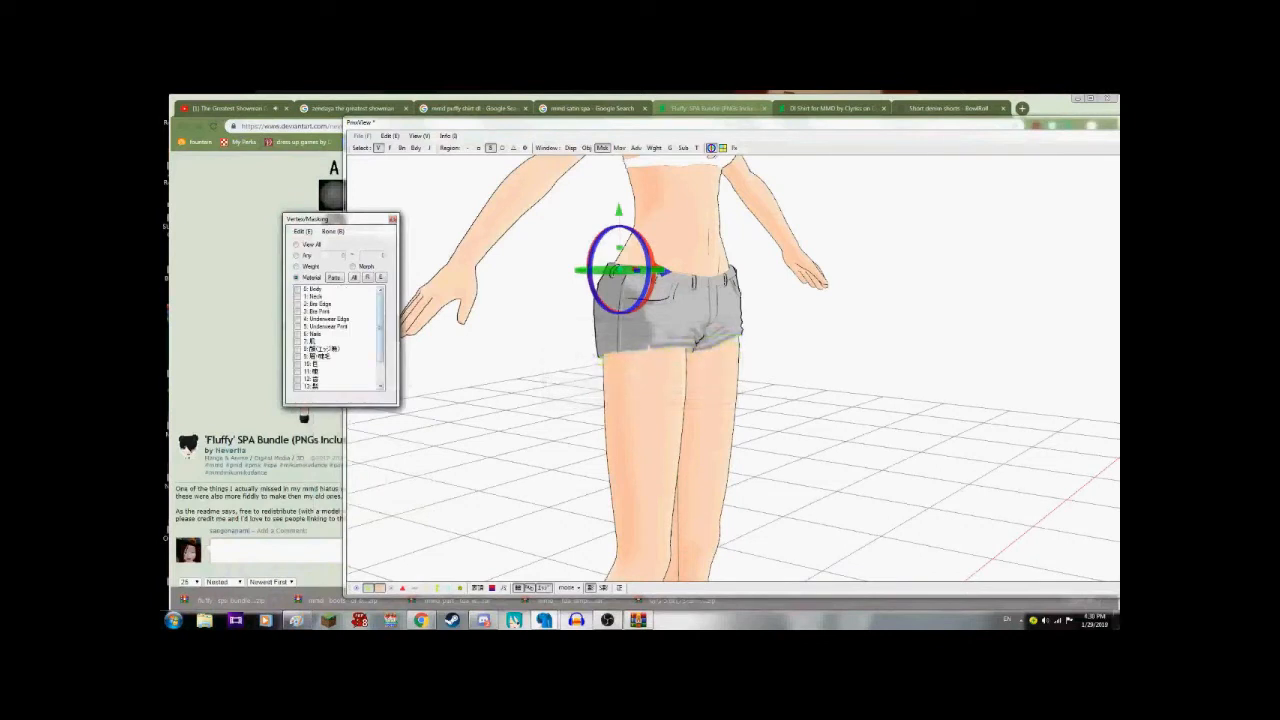
scroll(down, 3)
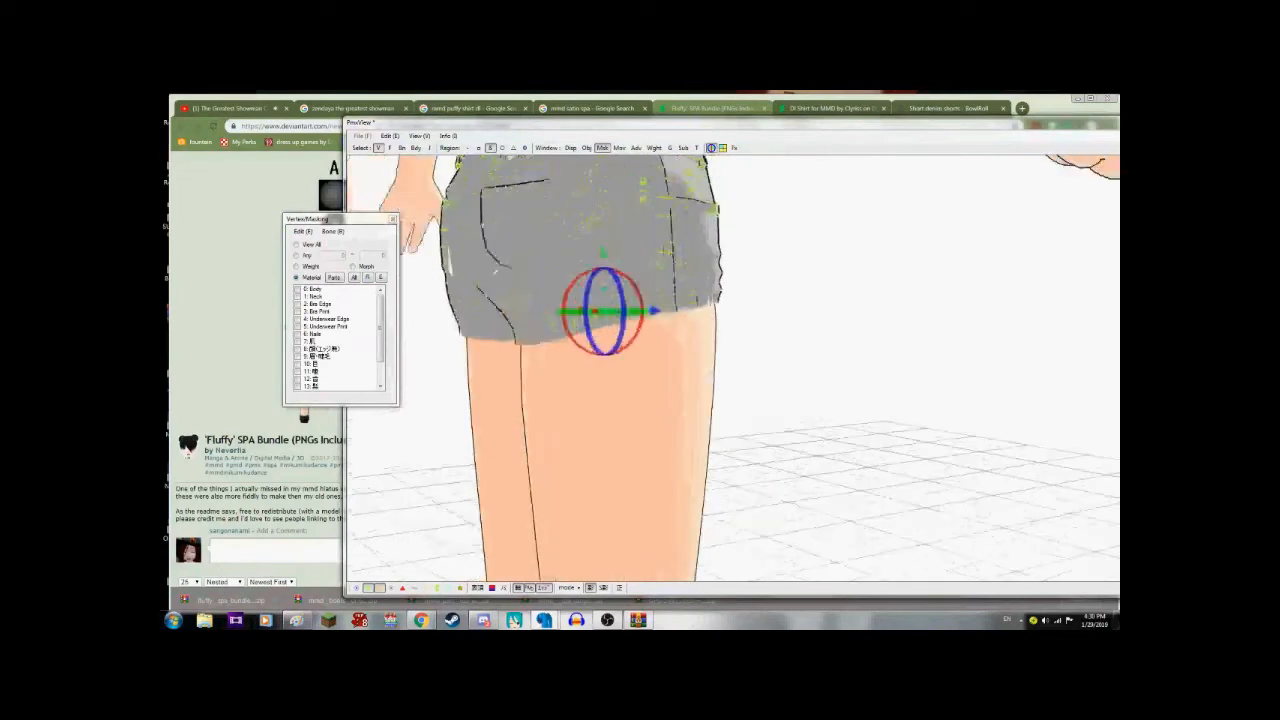
click(330, 326)
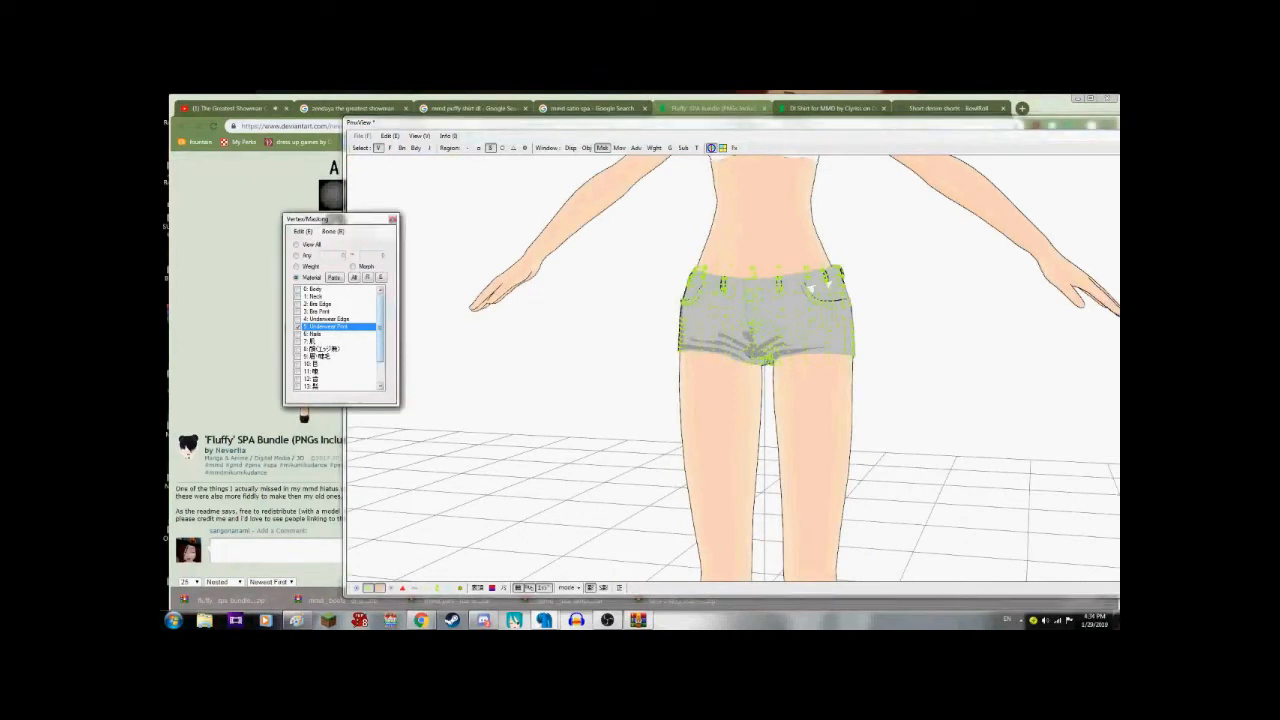
- Delete the parts of material 17: denim_pants, confirming the removal, then select Body
scroll(down, 3)
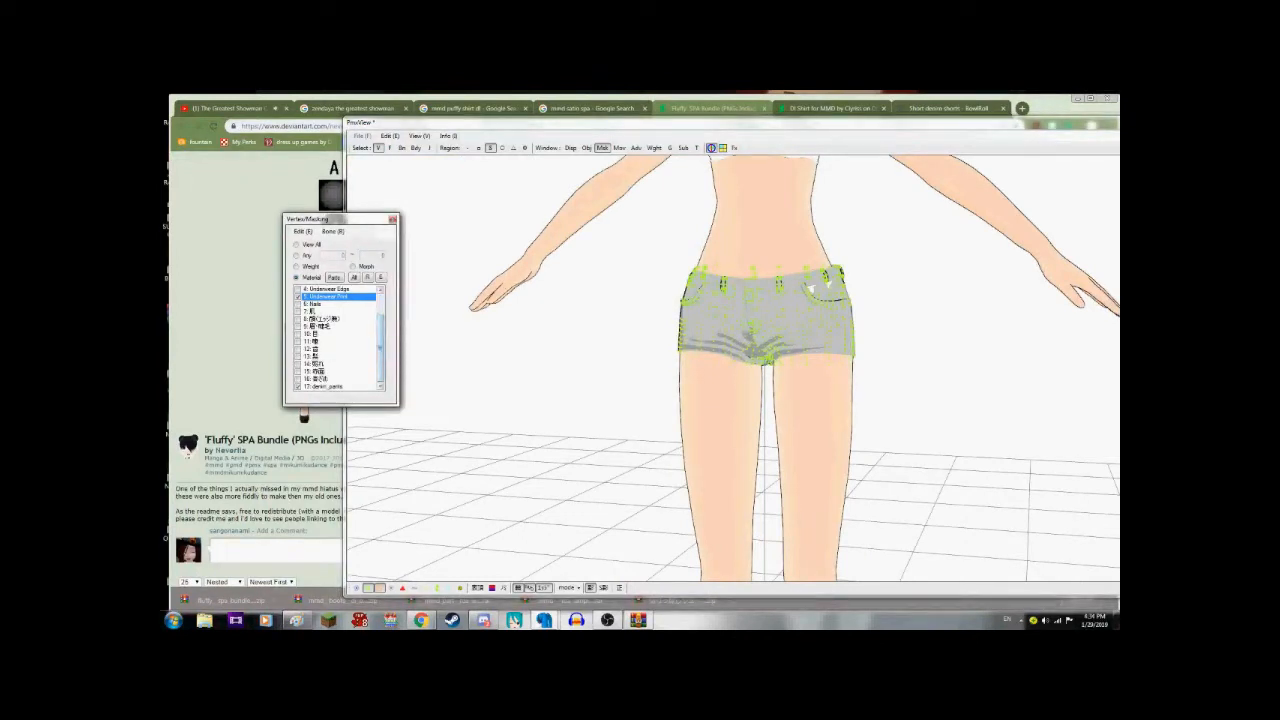
click(335, 387)
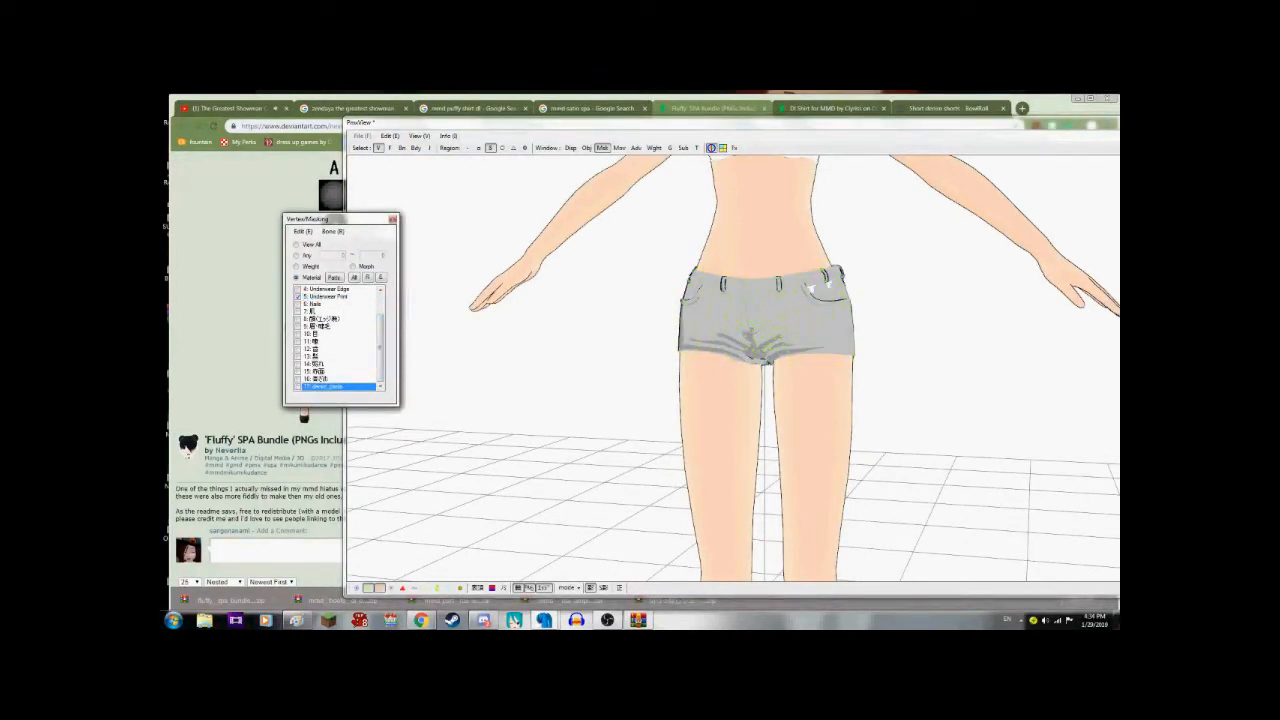
click(330, 296)
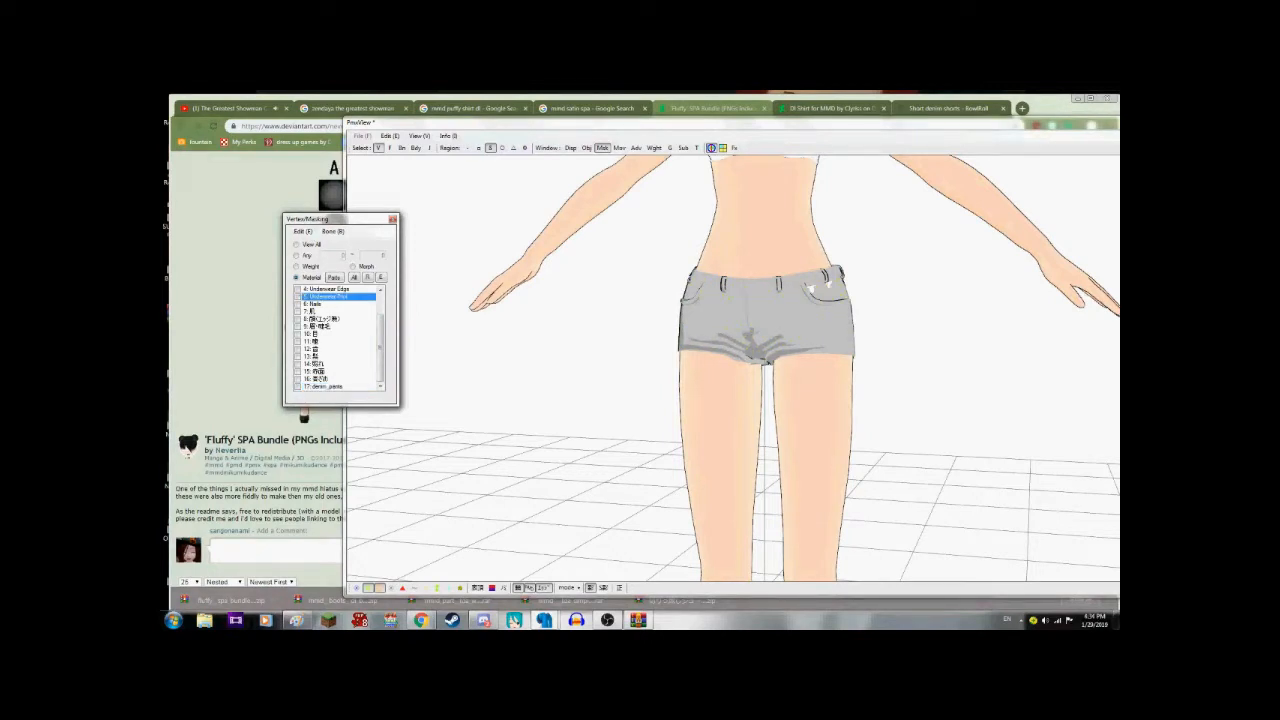
click(330, 386)
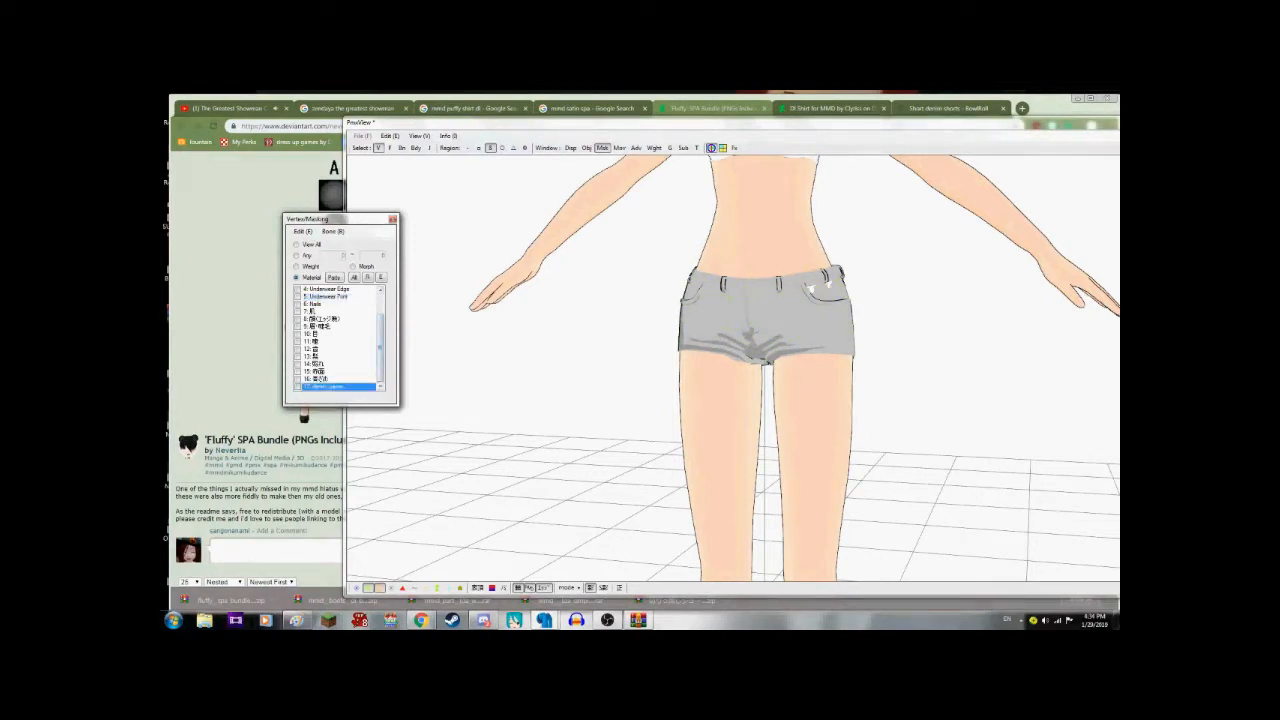
right_click(318, 387)
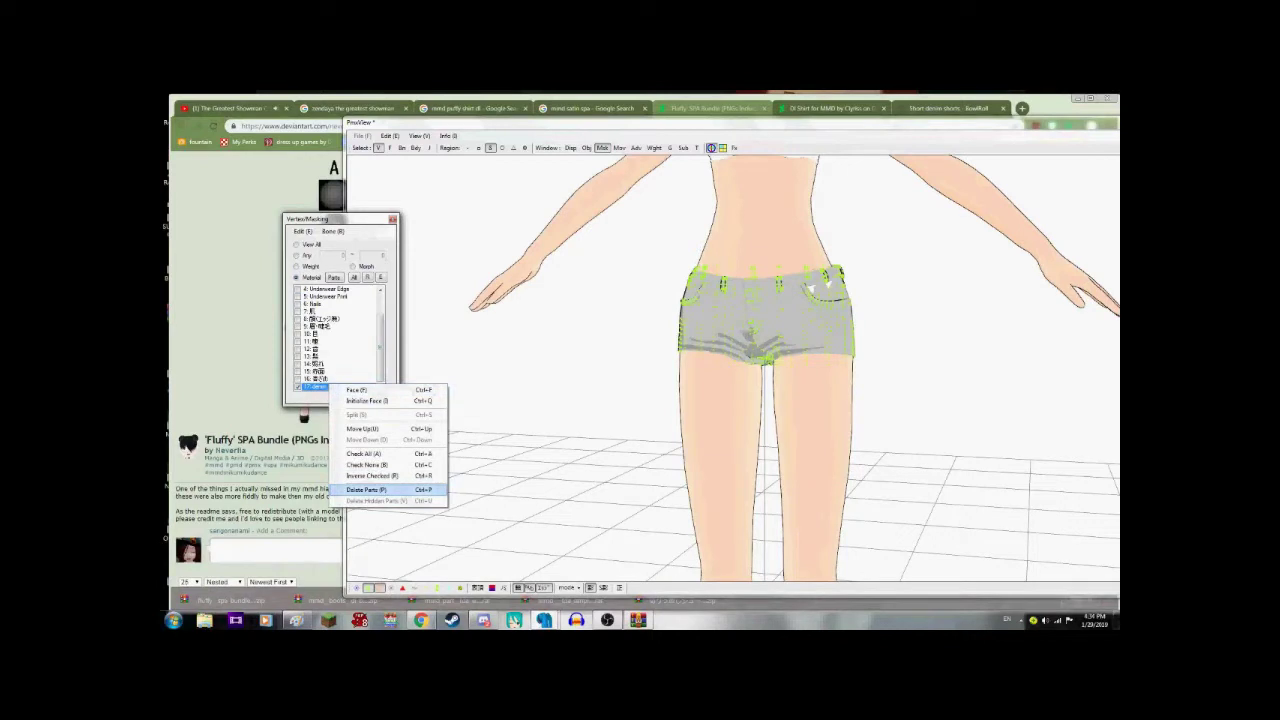
click(367, 489)
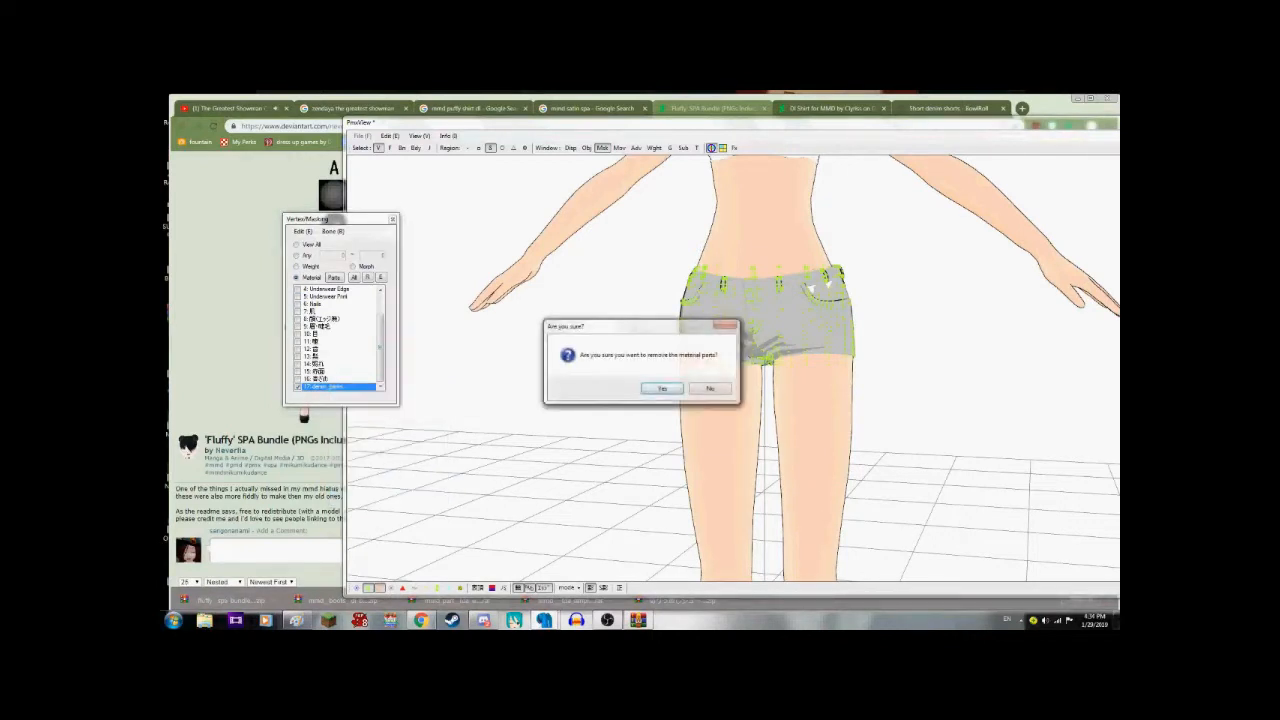
click(662, 388)
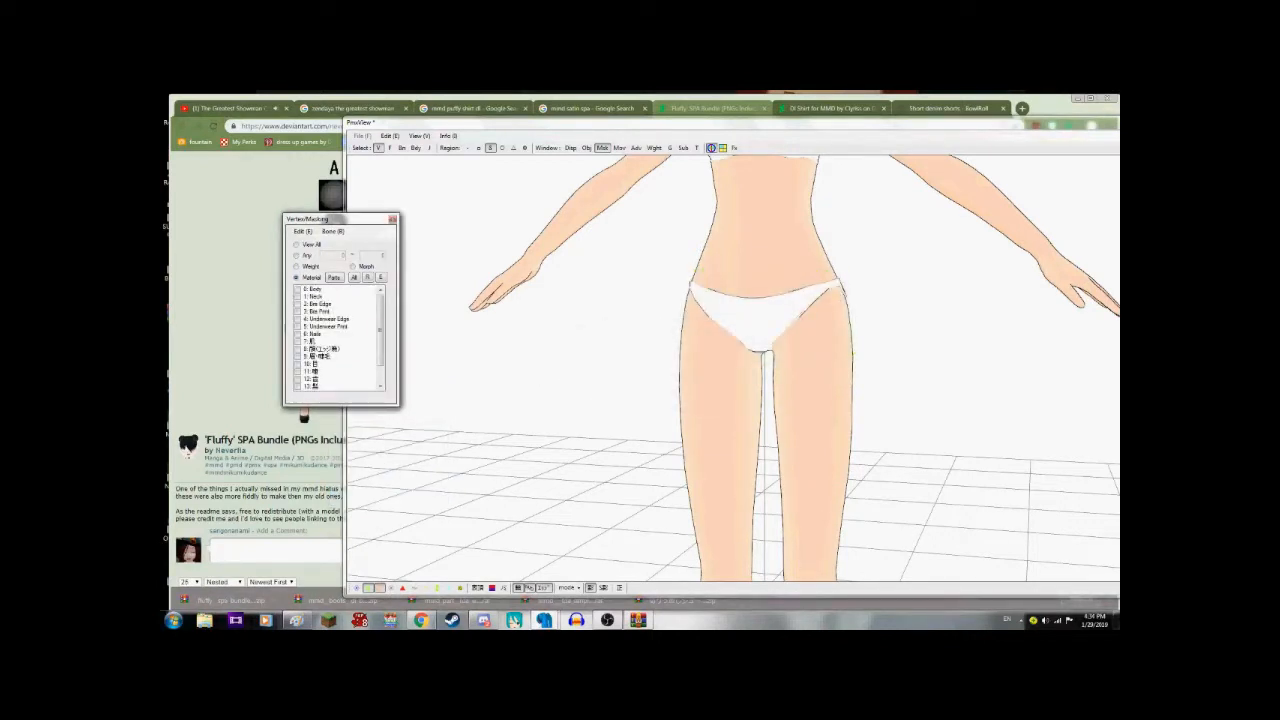
click(313, 289)
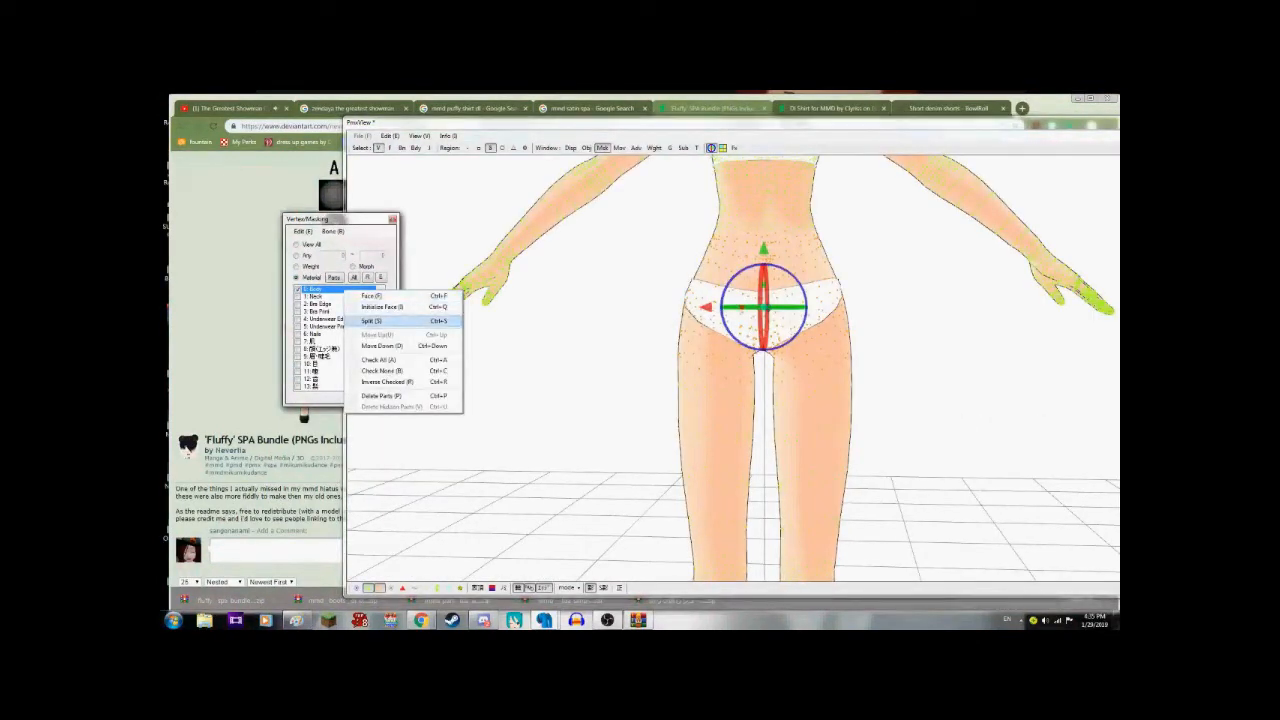
- Split the selected hip faces off the Body material, confirming Yes
click(377, 320)
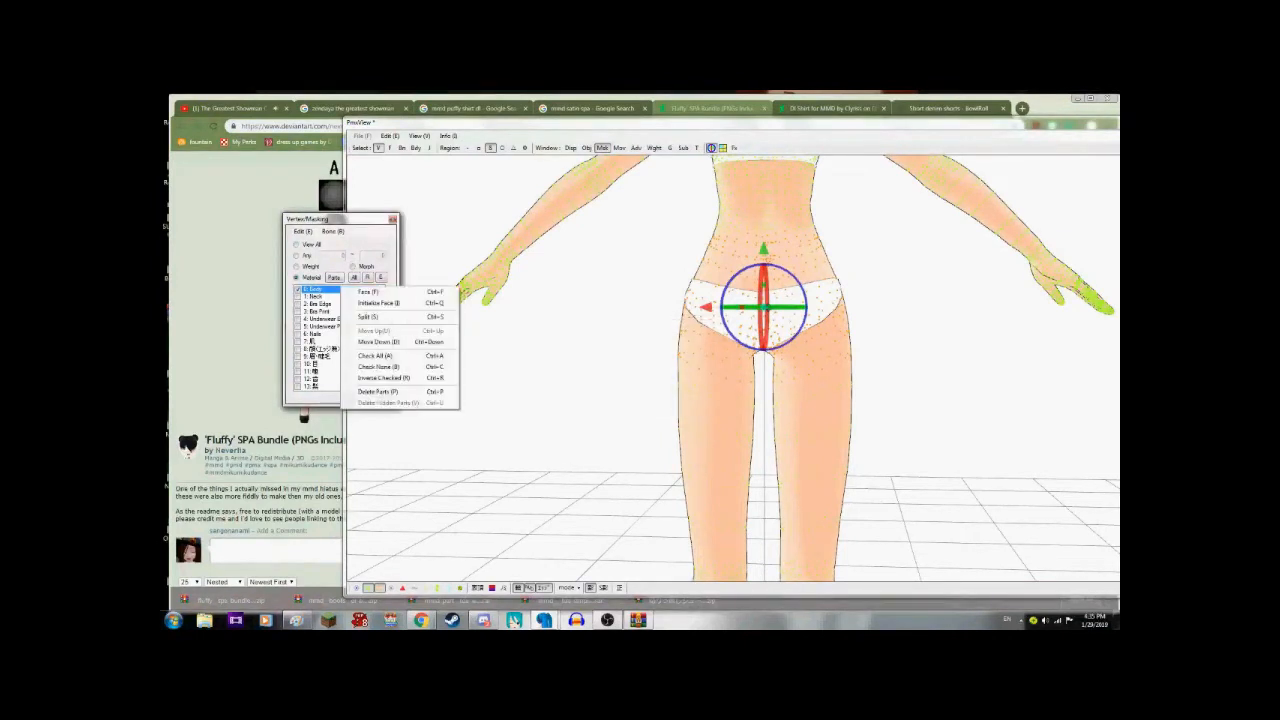
click(369, 317)
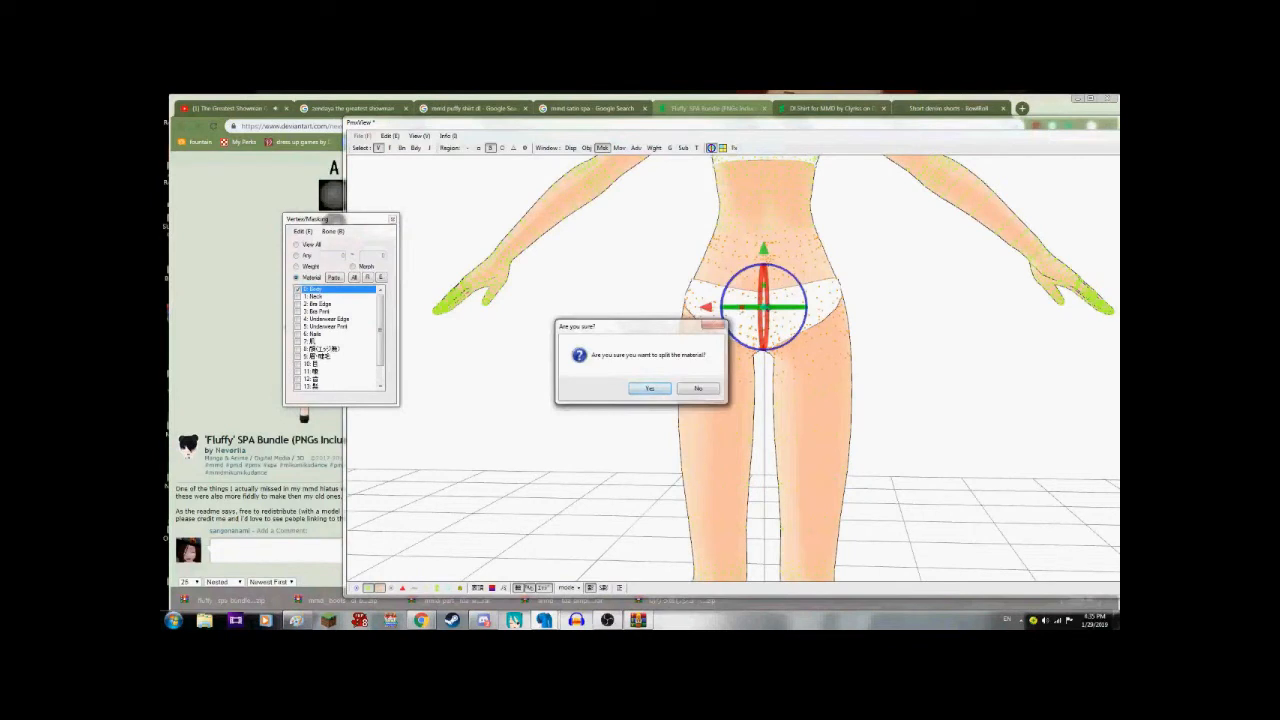
click(649, 388)
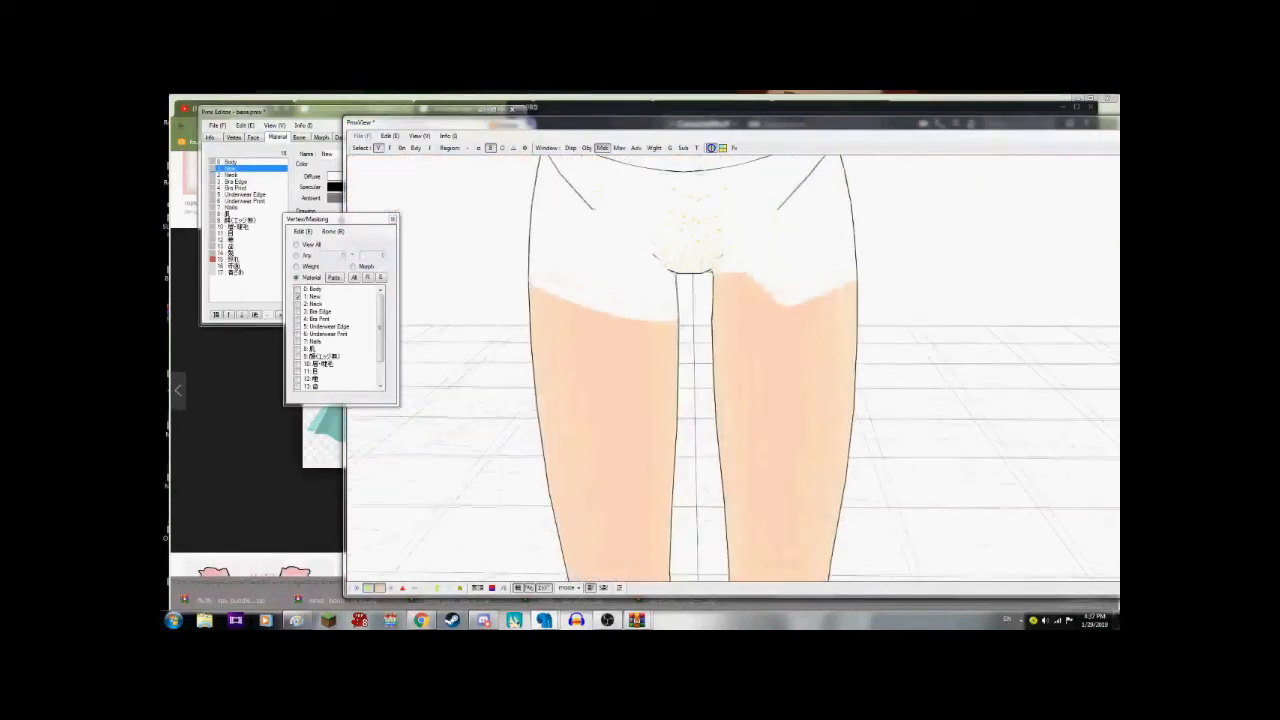
- Inspect the New material, re-show Body, and split more hip faces off Body
click(315, 296)
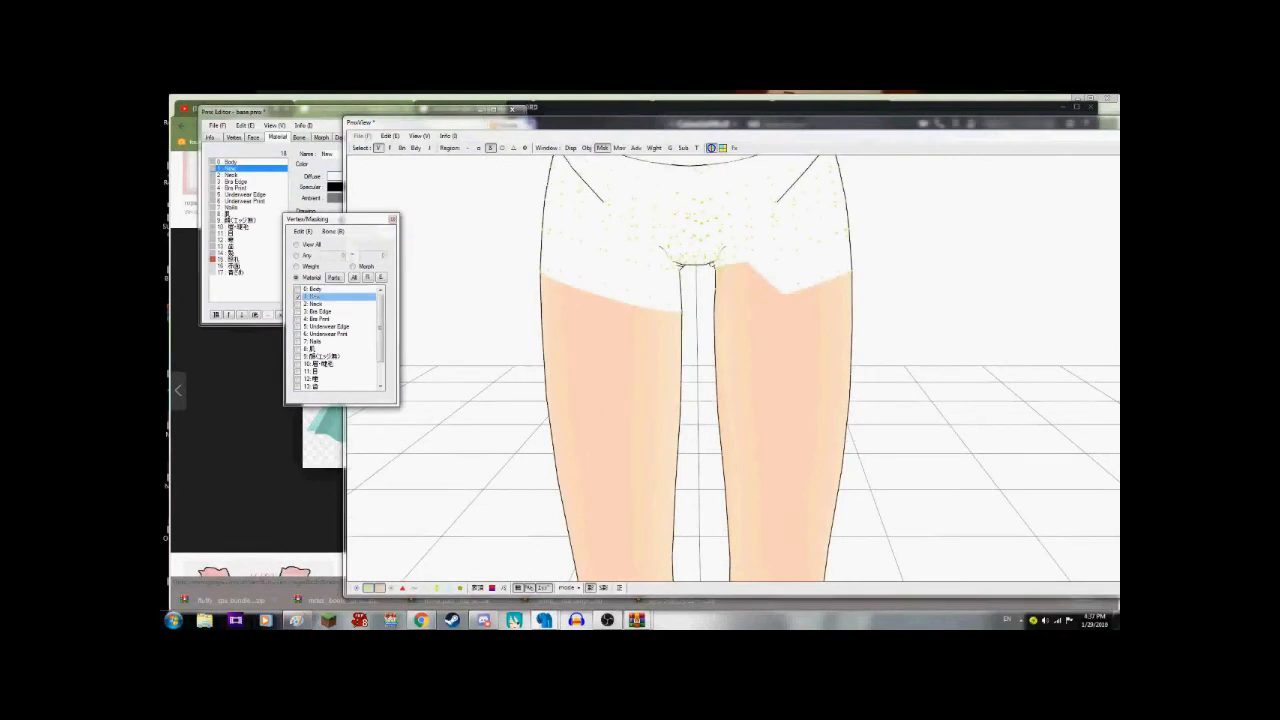
click(315, 289)
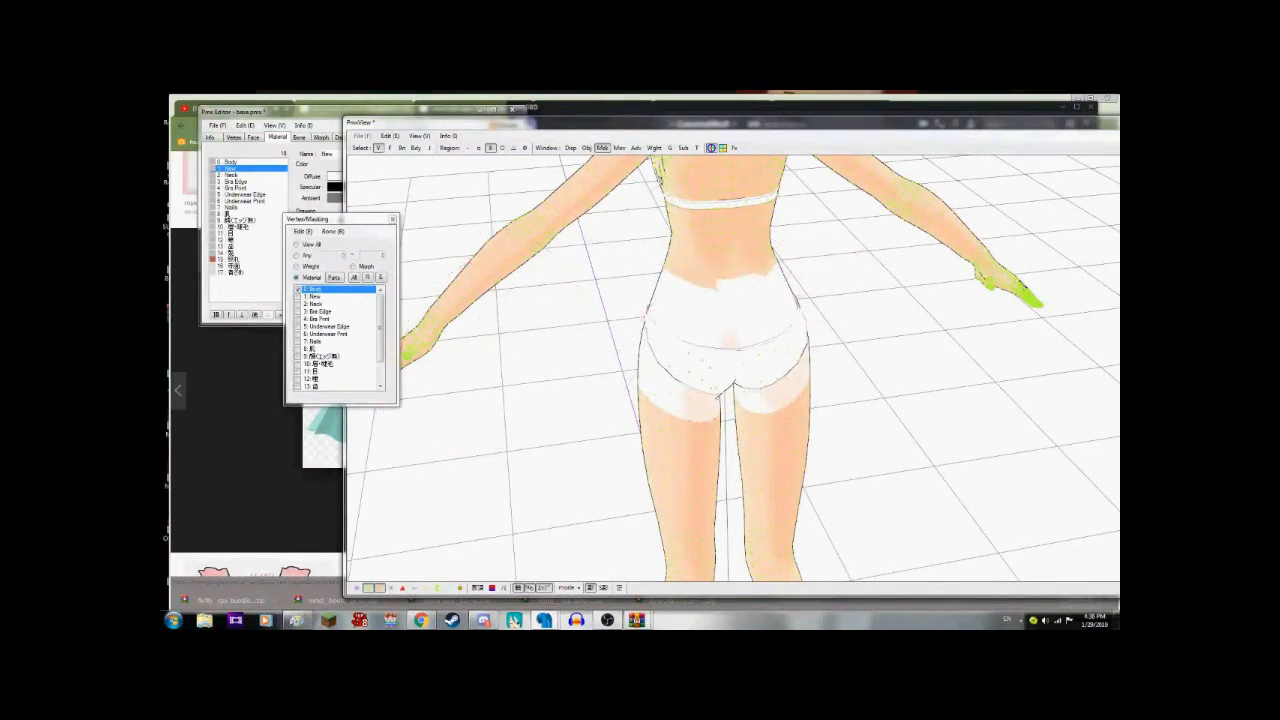
click(695, 388)
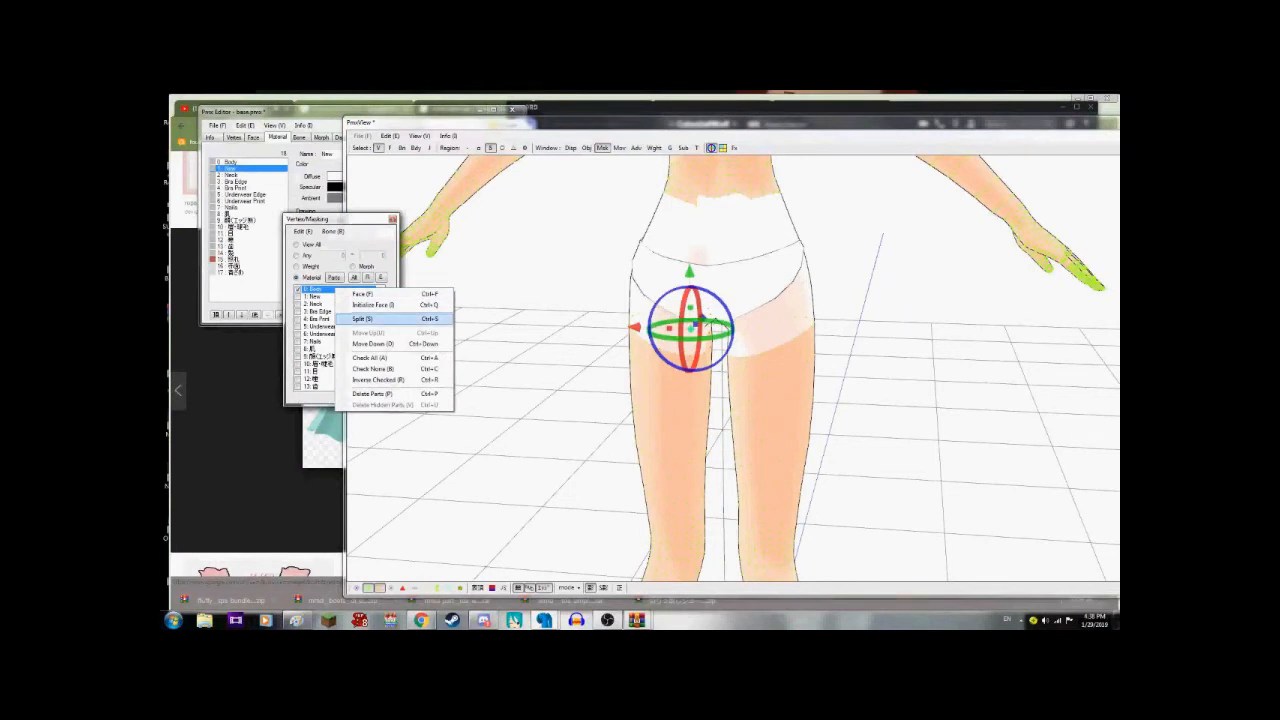
click(362, 318)
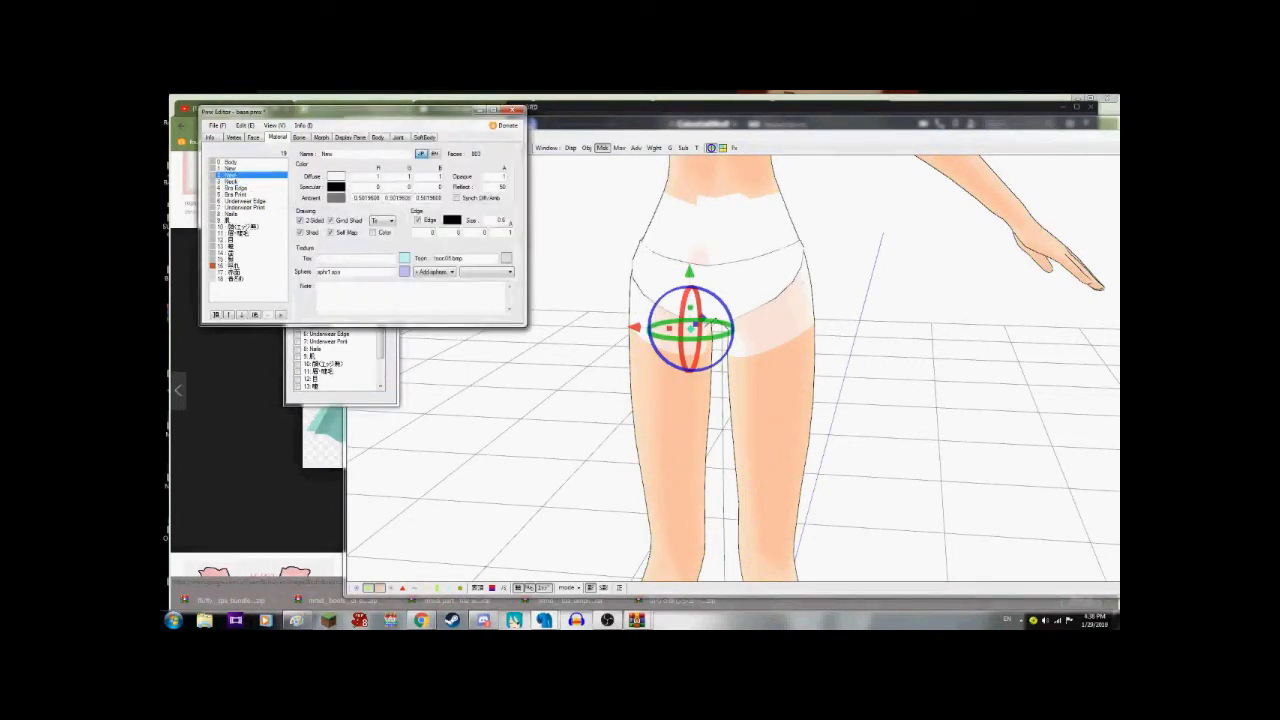
- Bring the PmxView window forward over the main editor
click(231, 162)
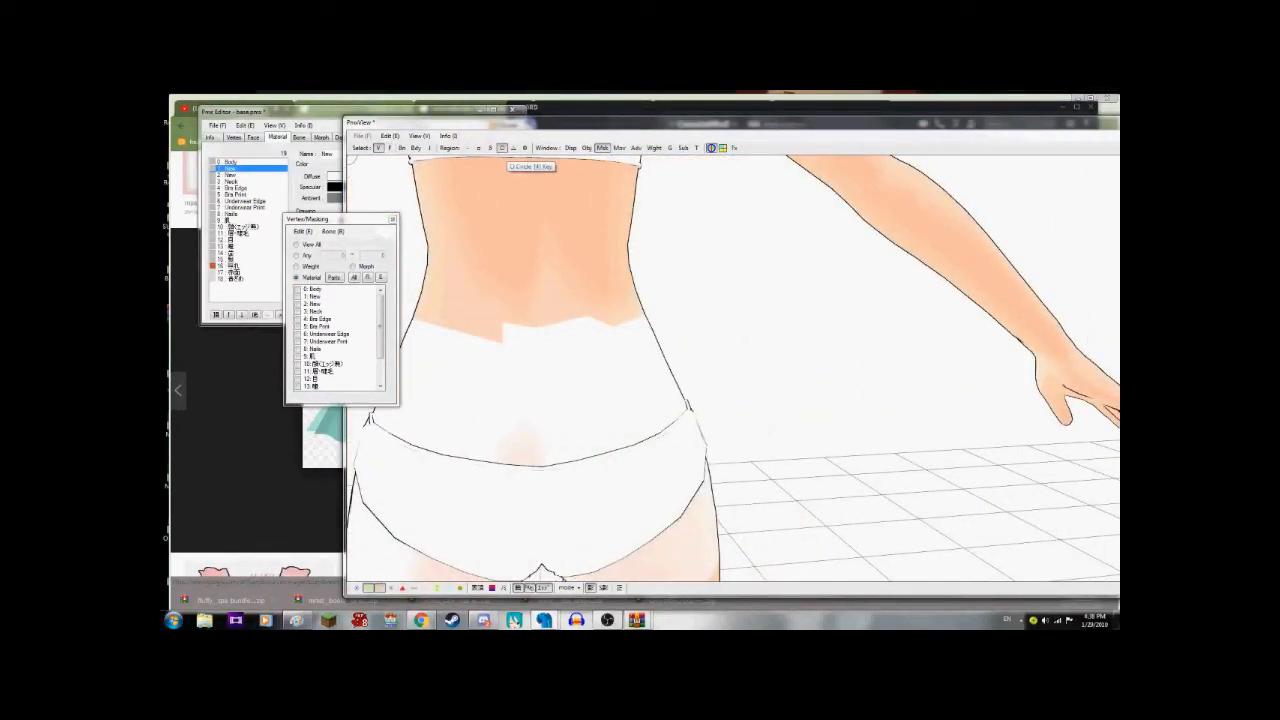
- Circle-select the waist vertices, split them off Body, and check the New material's Tex field
click(538, 246)
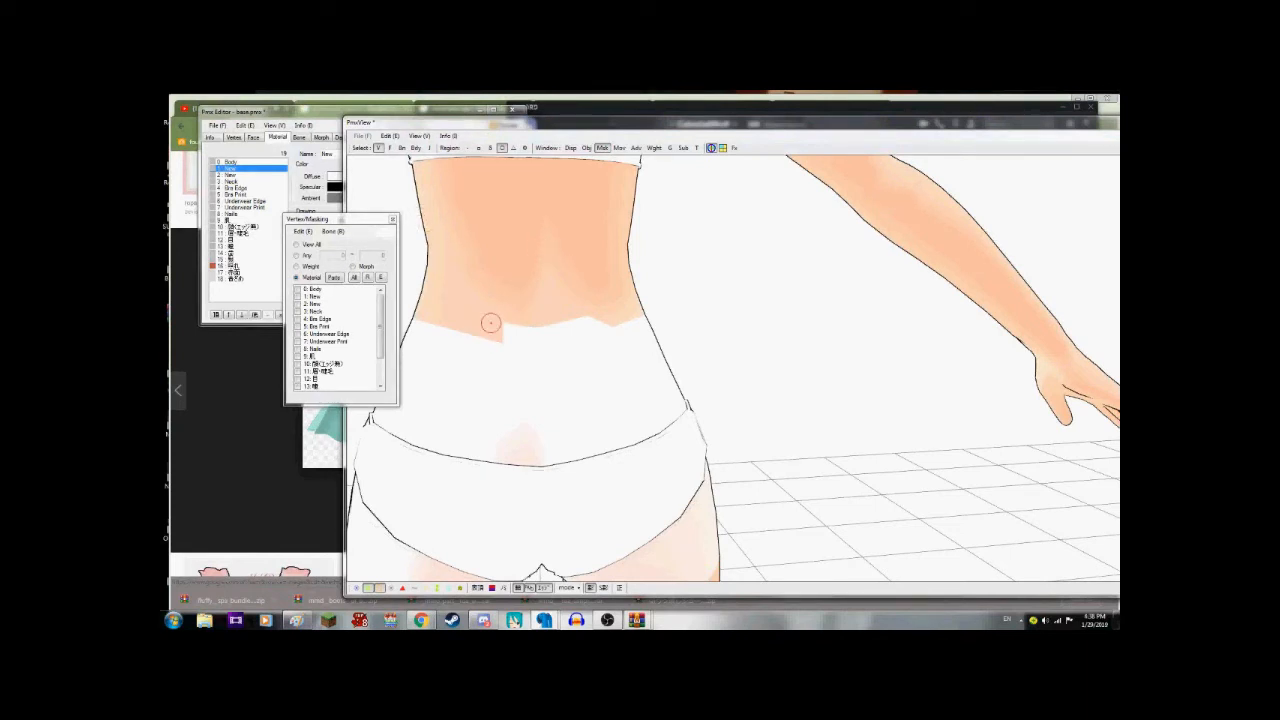
scroll(down, 3)
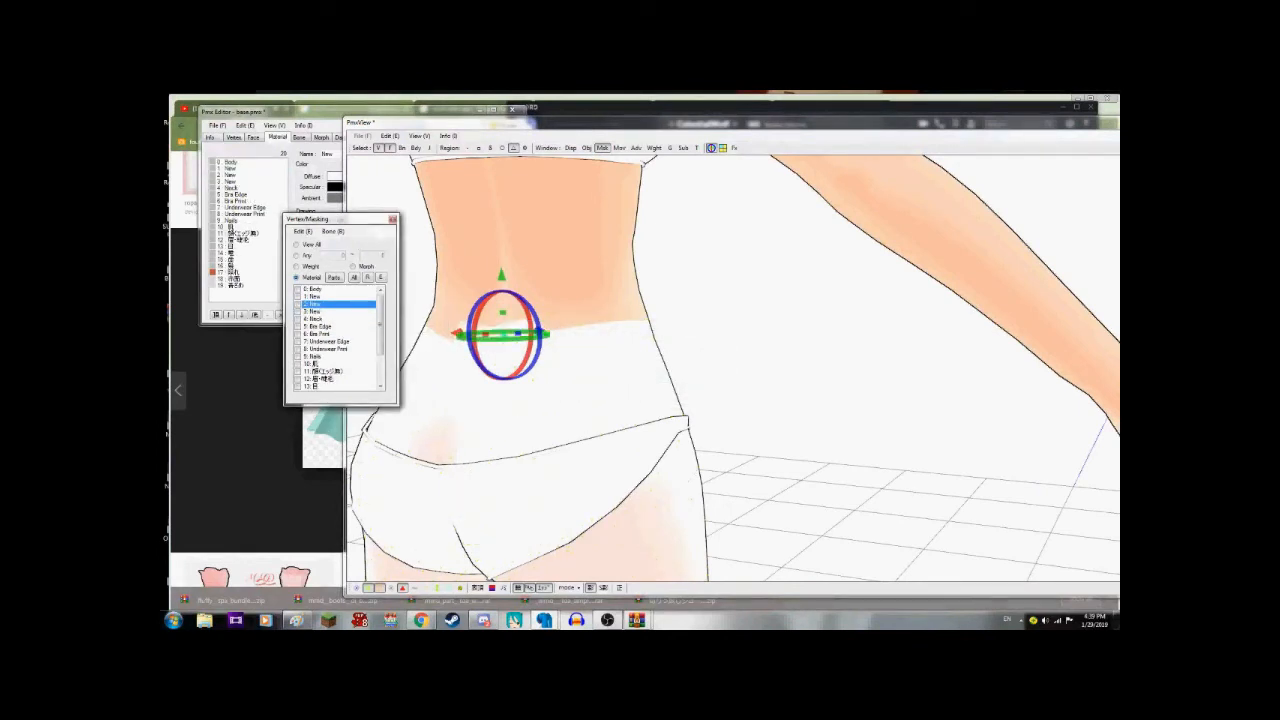
click(330, 296)
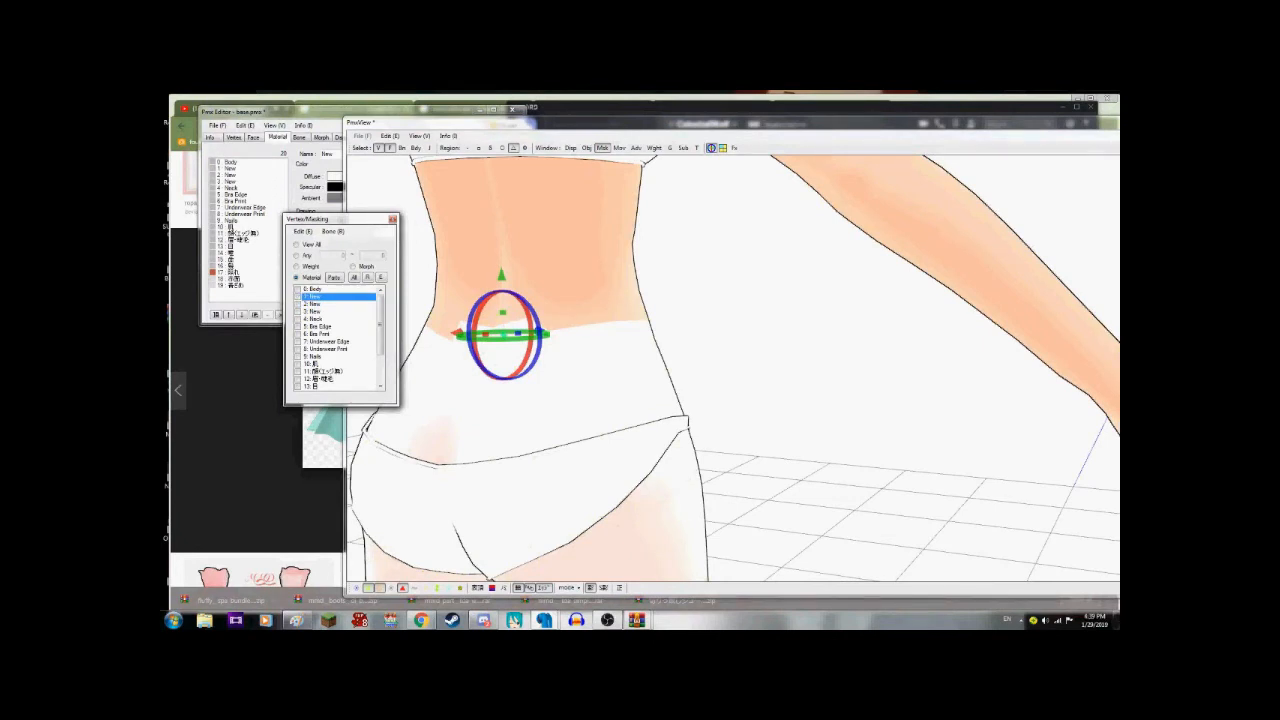
click(335, 311)
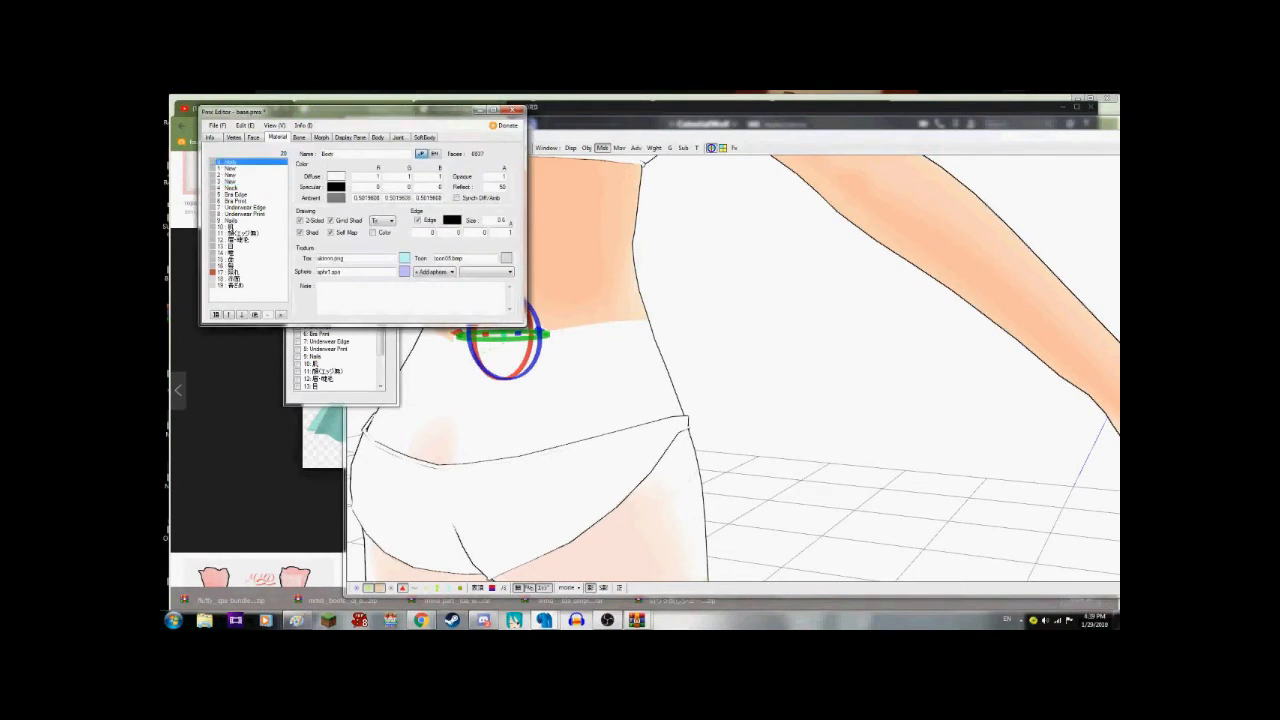
triple_click(350, 258)
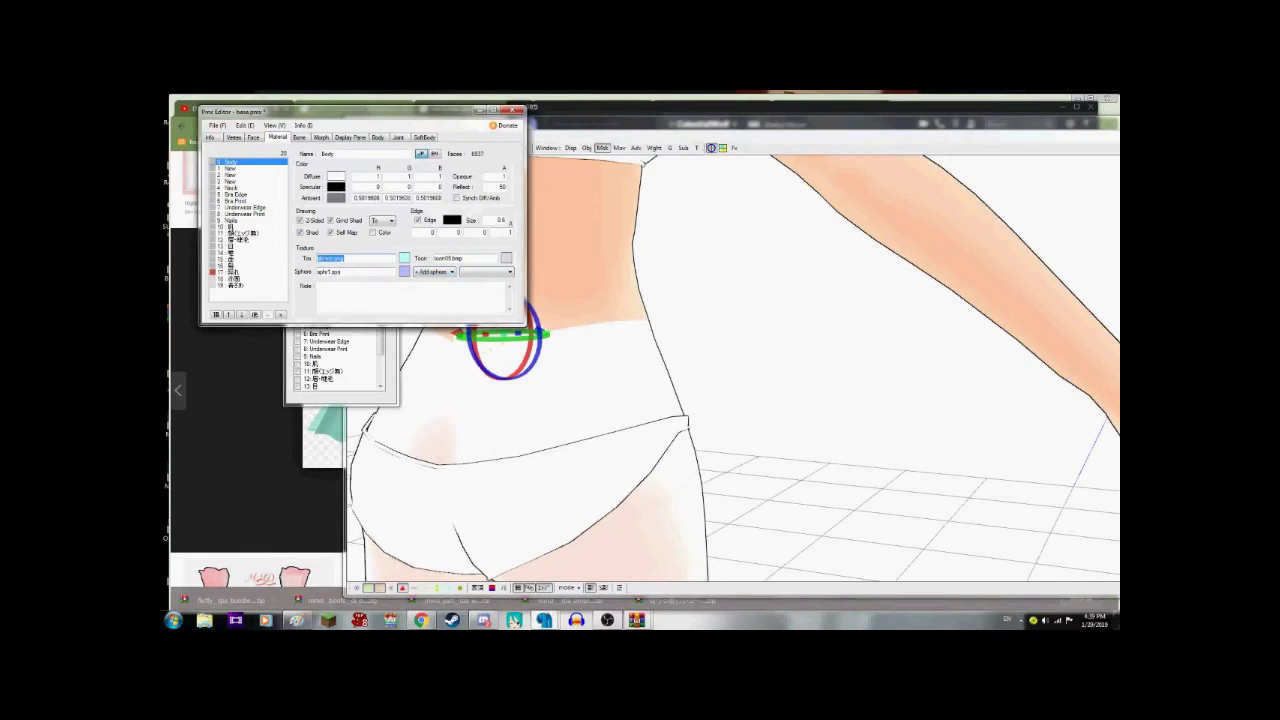
click(230, 175)
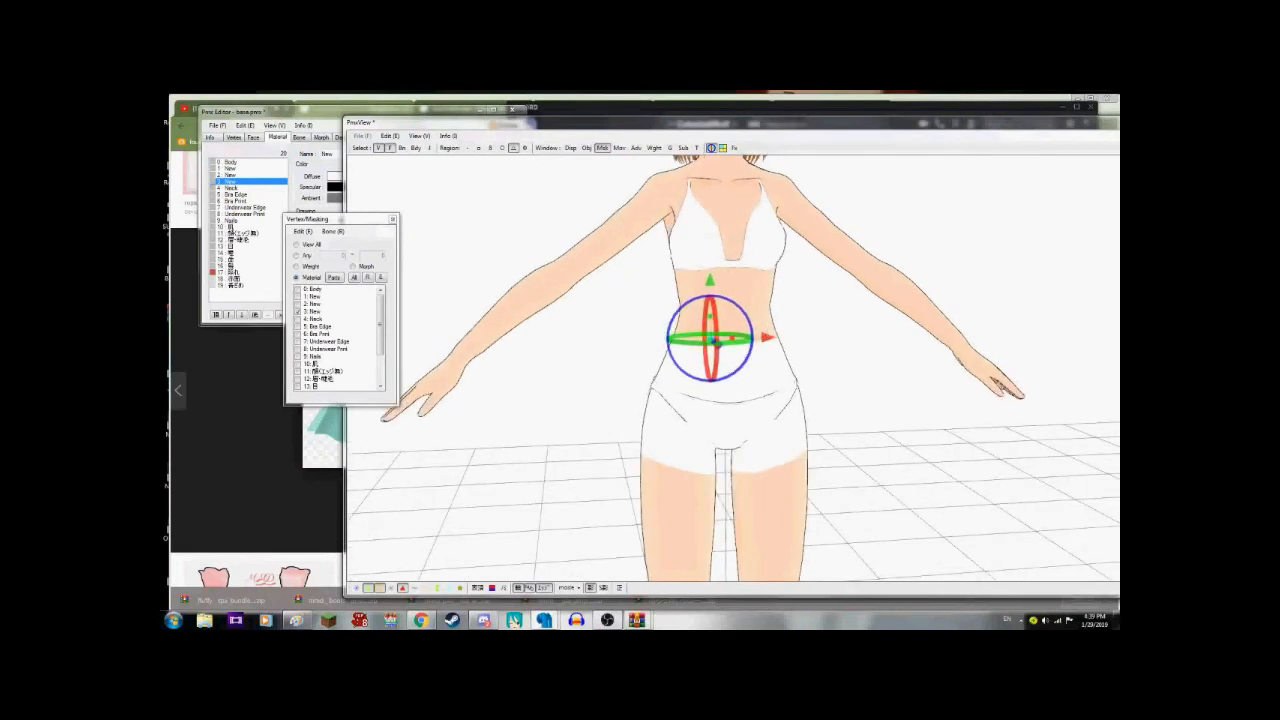
- Delete the Underwear Edge material parts and acknowledge the two-morphs-removed message
click(328, 341)
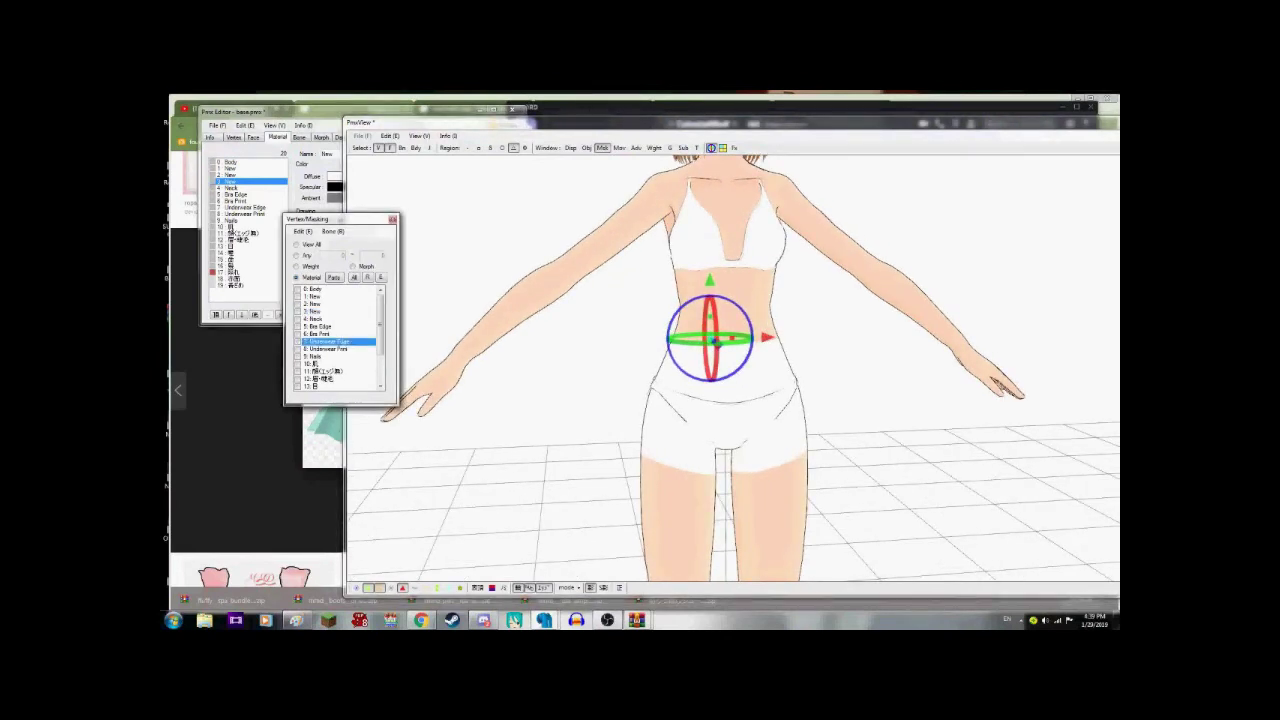
right_click(328, 342)
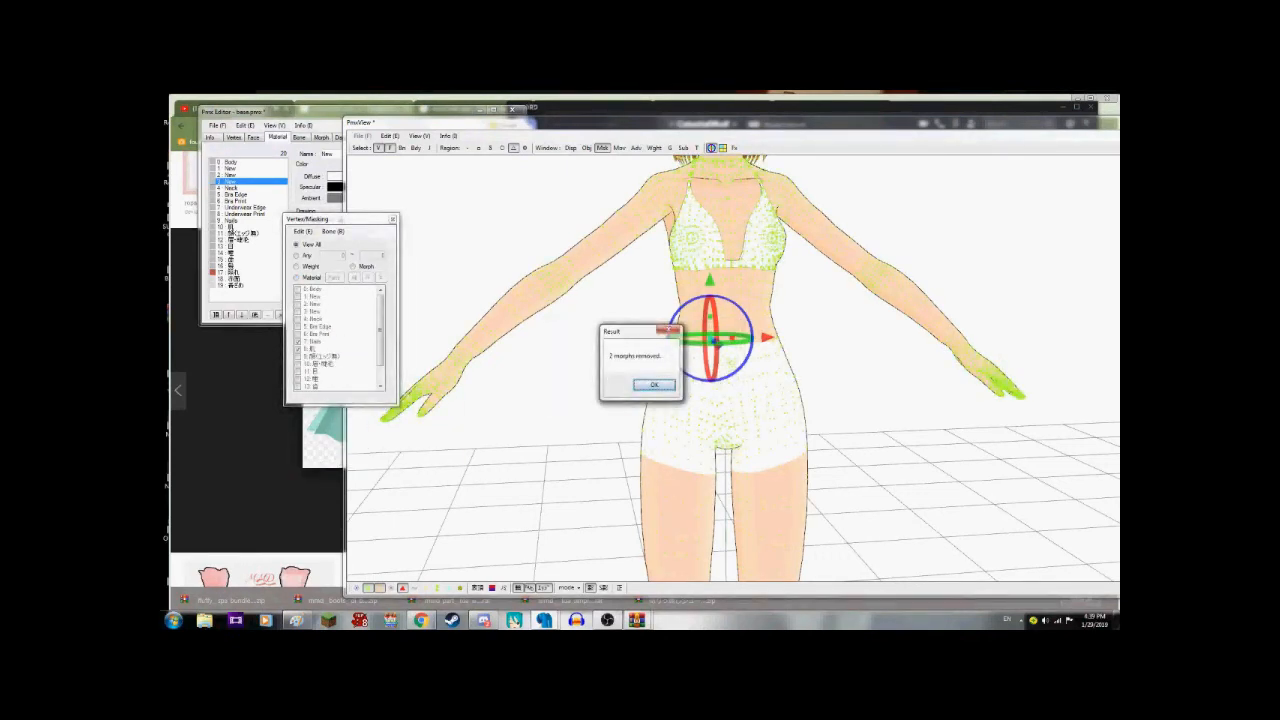
click(654, 385)
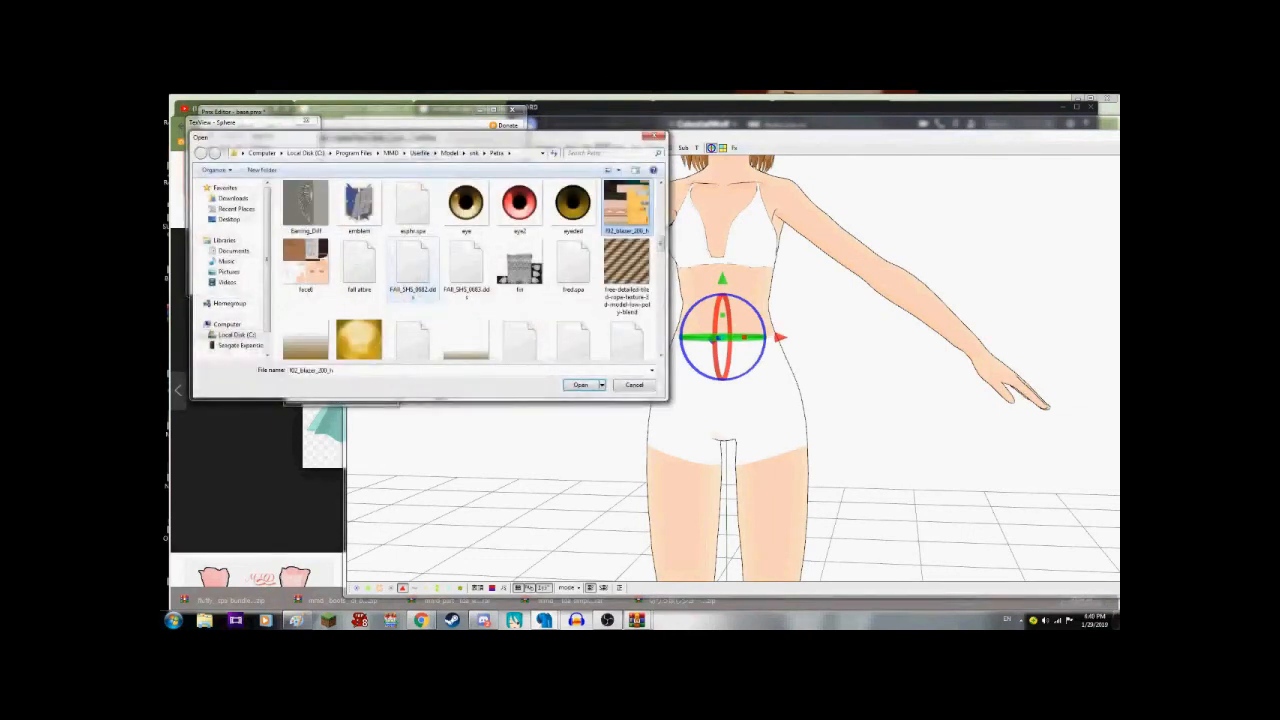
- Load fred.spa as the new material's sphere texture and set the sphere mode to multiply
click(572, 260)
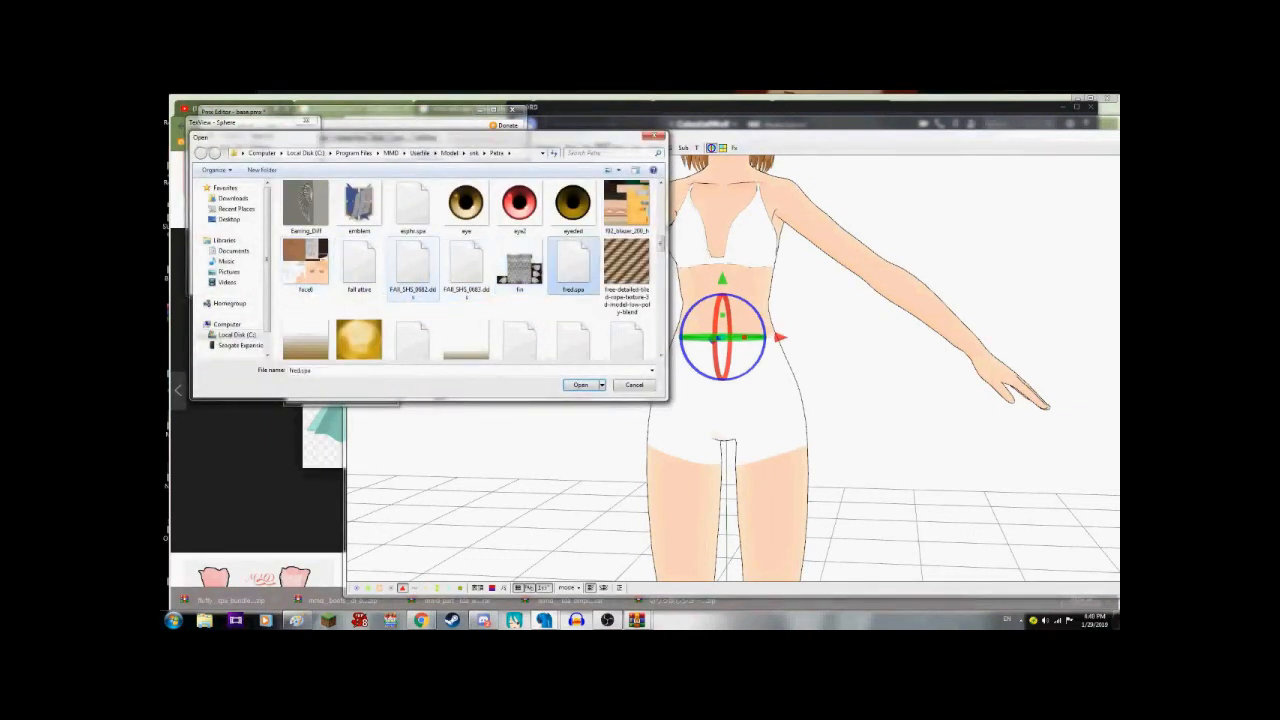
click(358, 262)
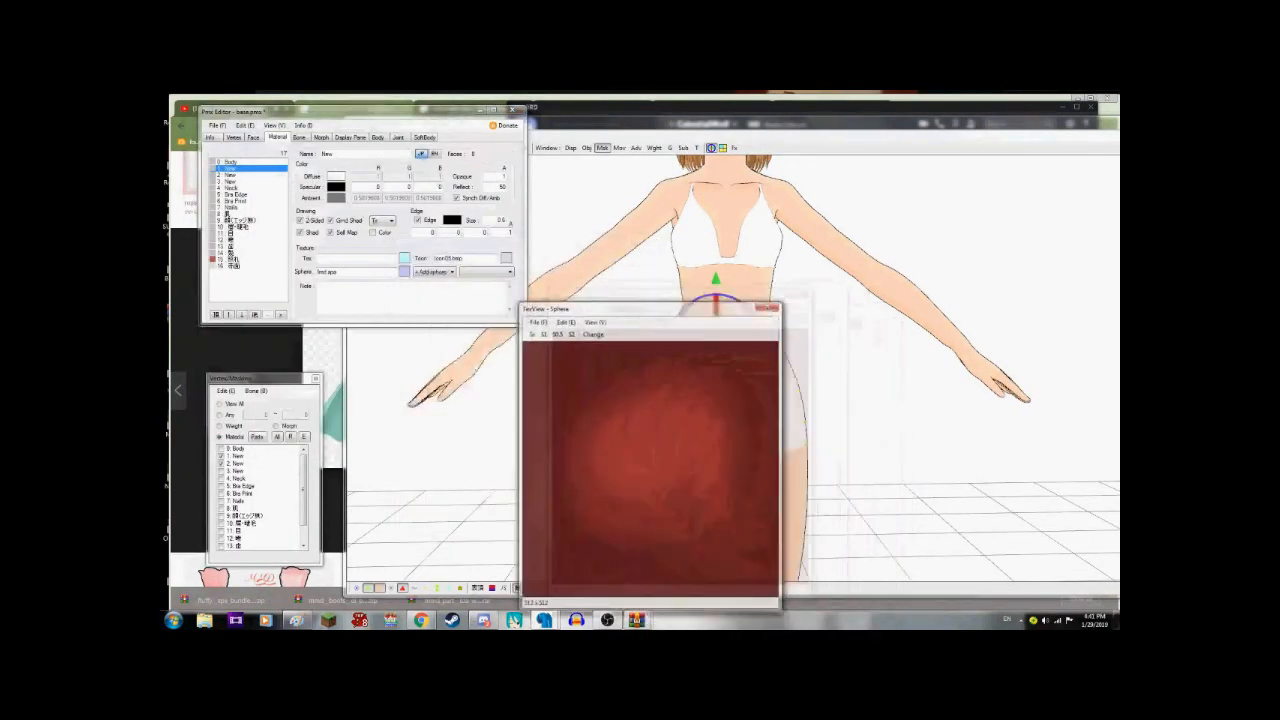
click(435, 272)
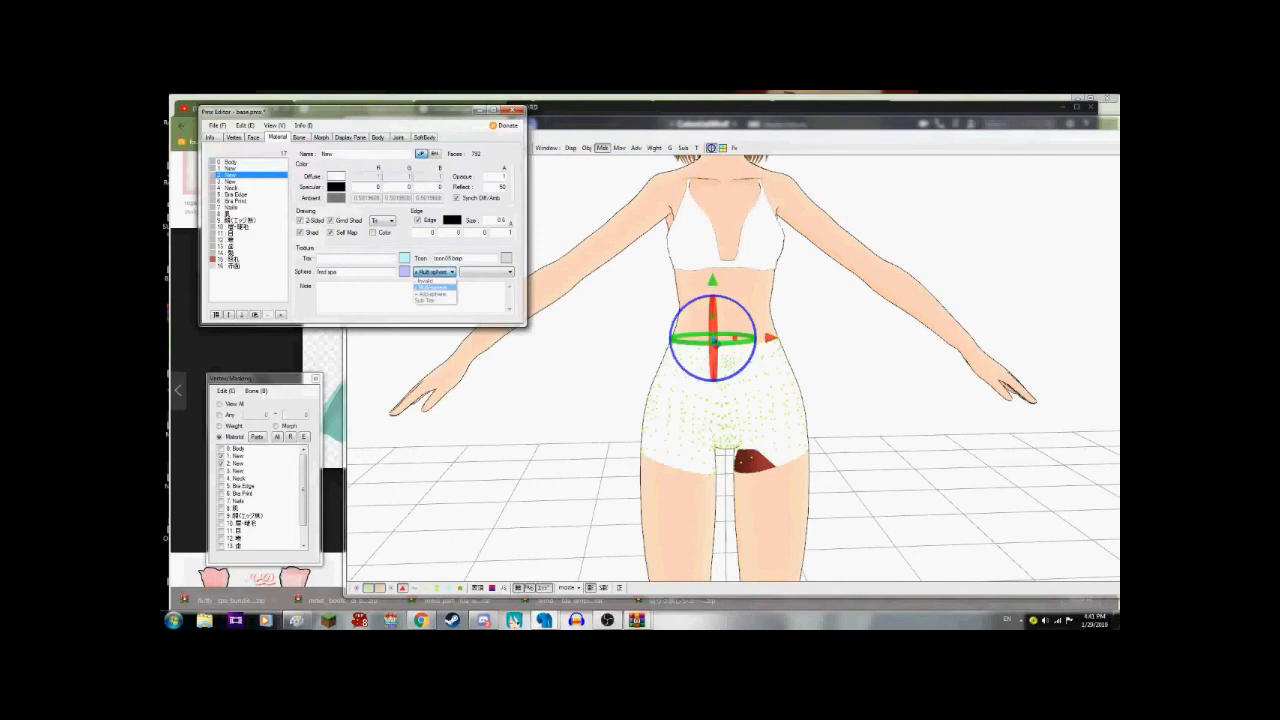
click(430, 283)
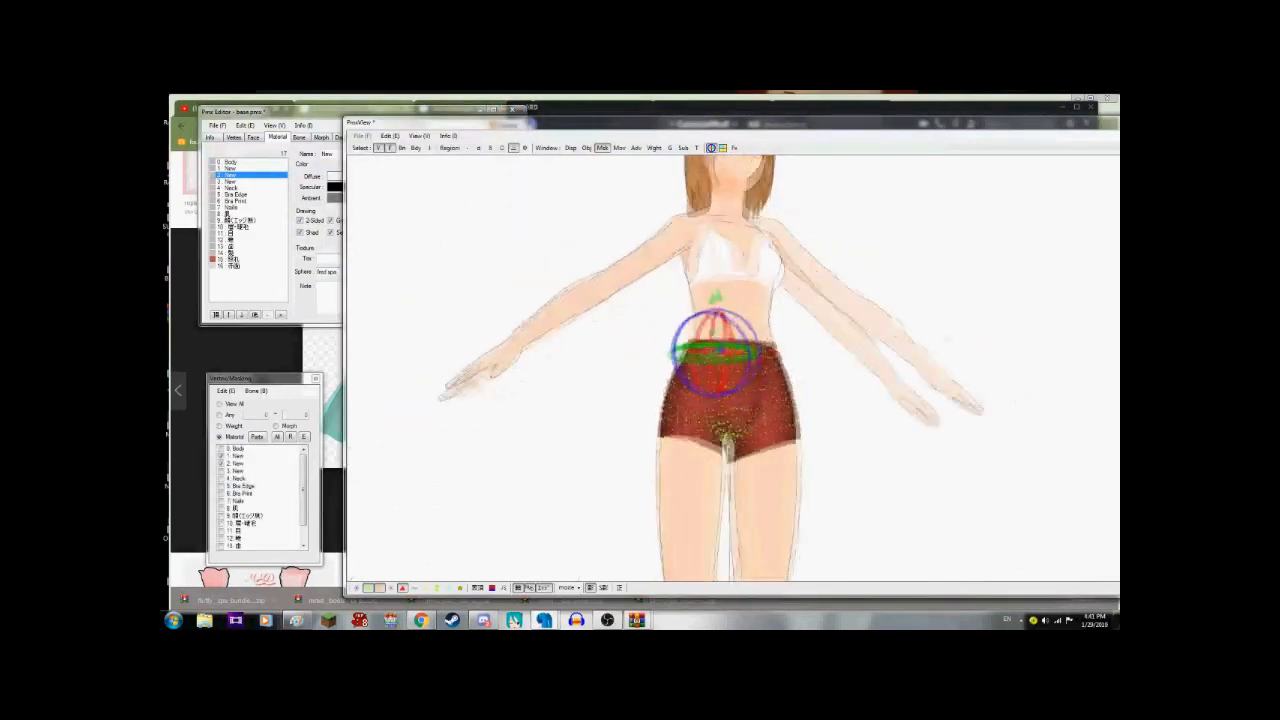